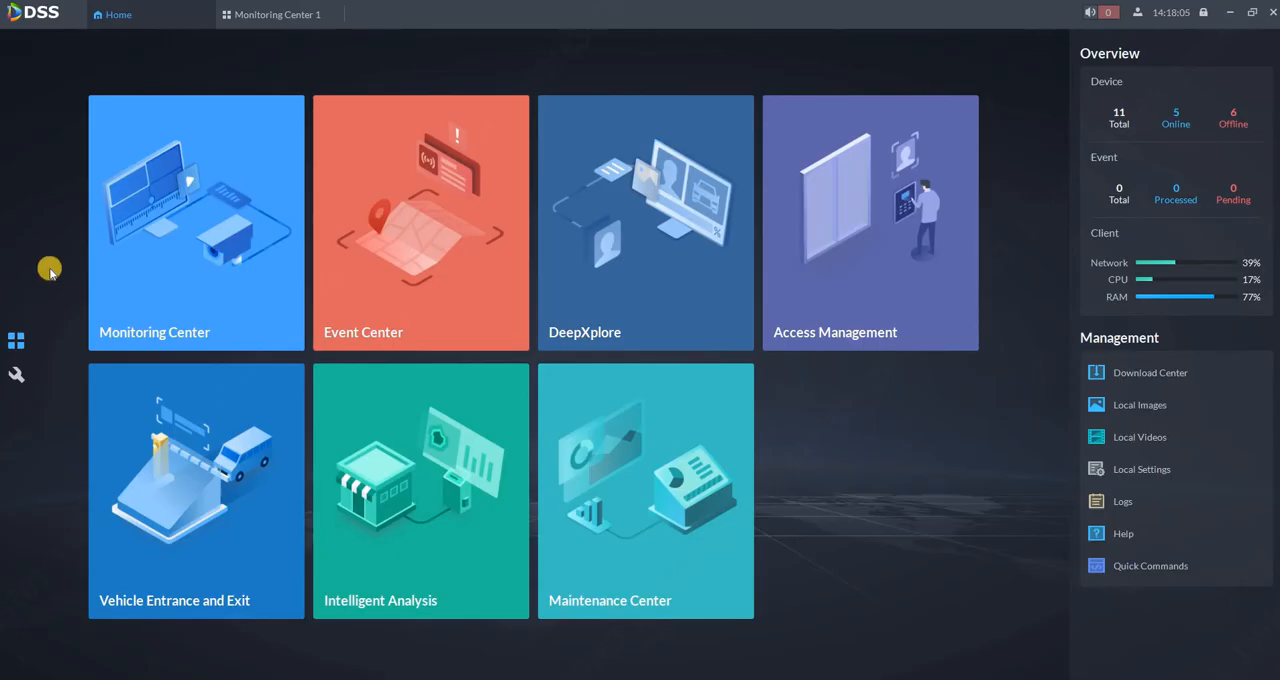
# - Enter the Monitoring Center, glance at Camera001's playback, then return to its live feed
pyautogui.click(160, 210)
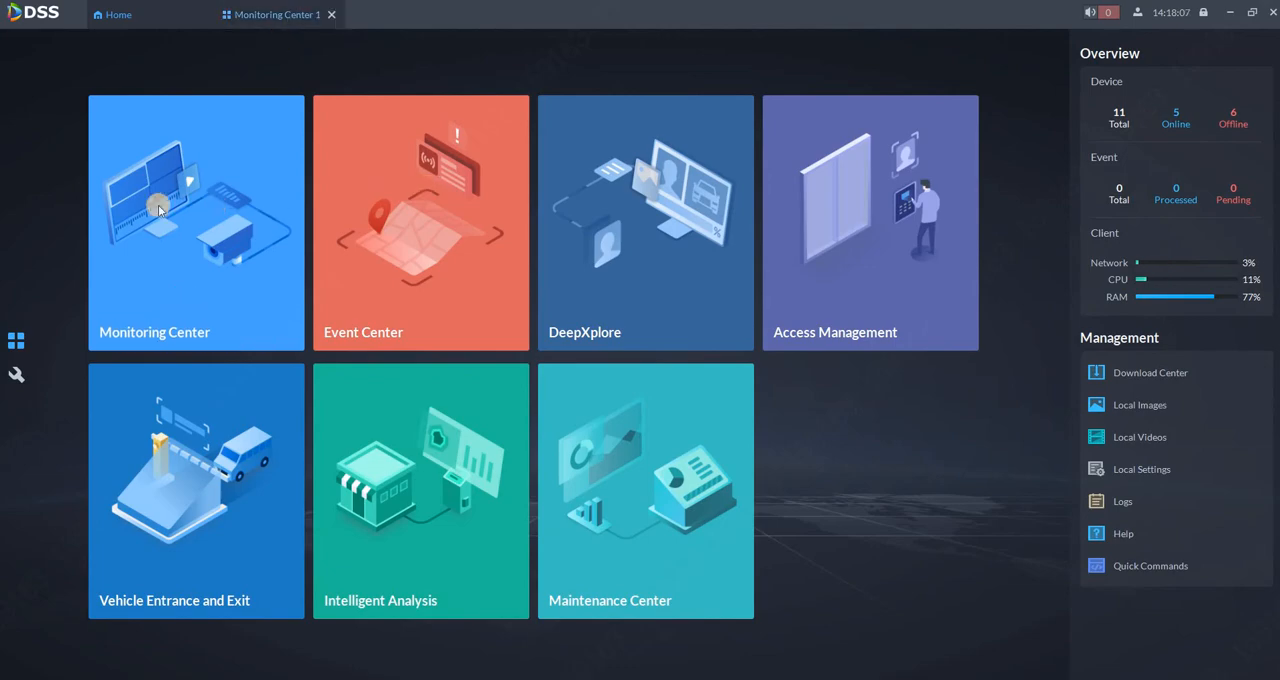
pyautogui.click(158, 210)
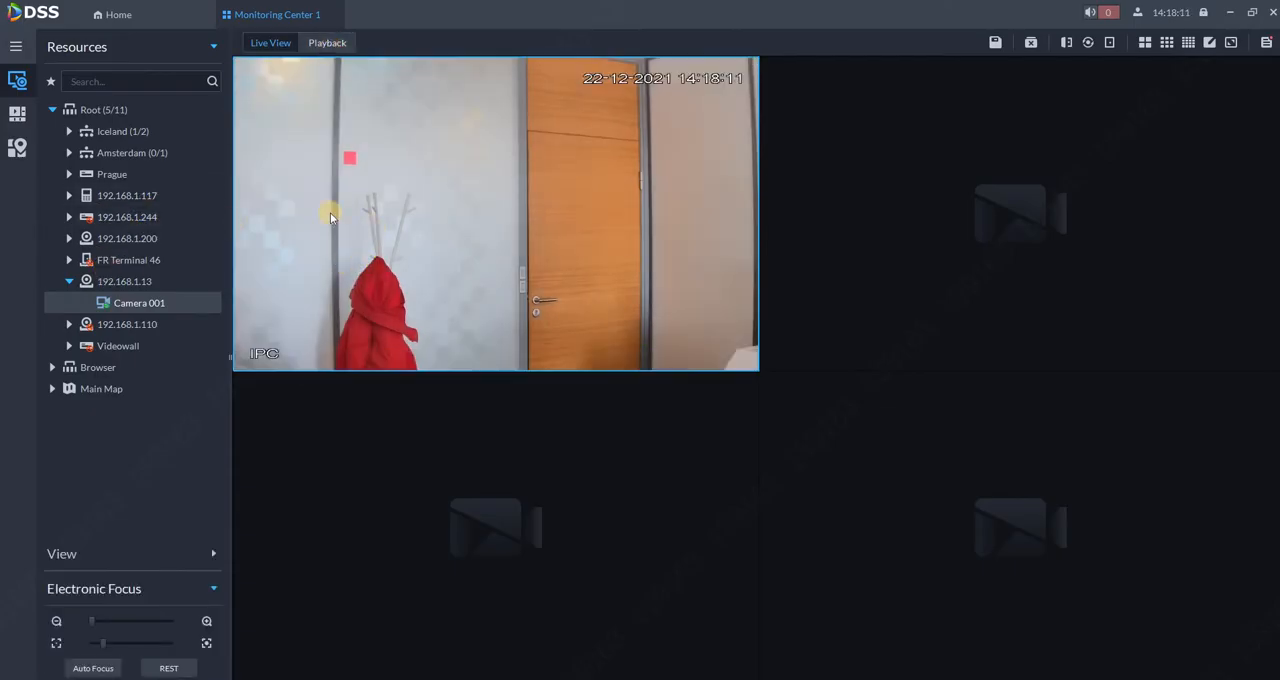
pyautogui.click(328, 42)
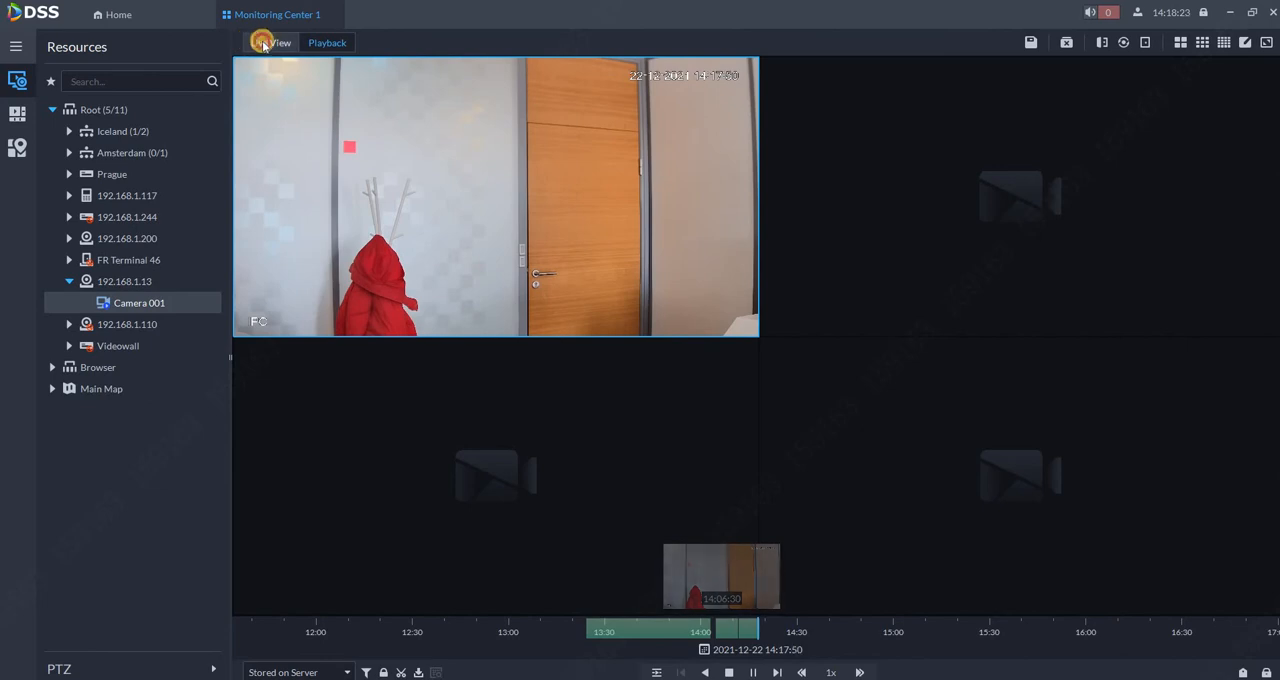
pyautogui.click(270, 42)
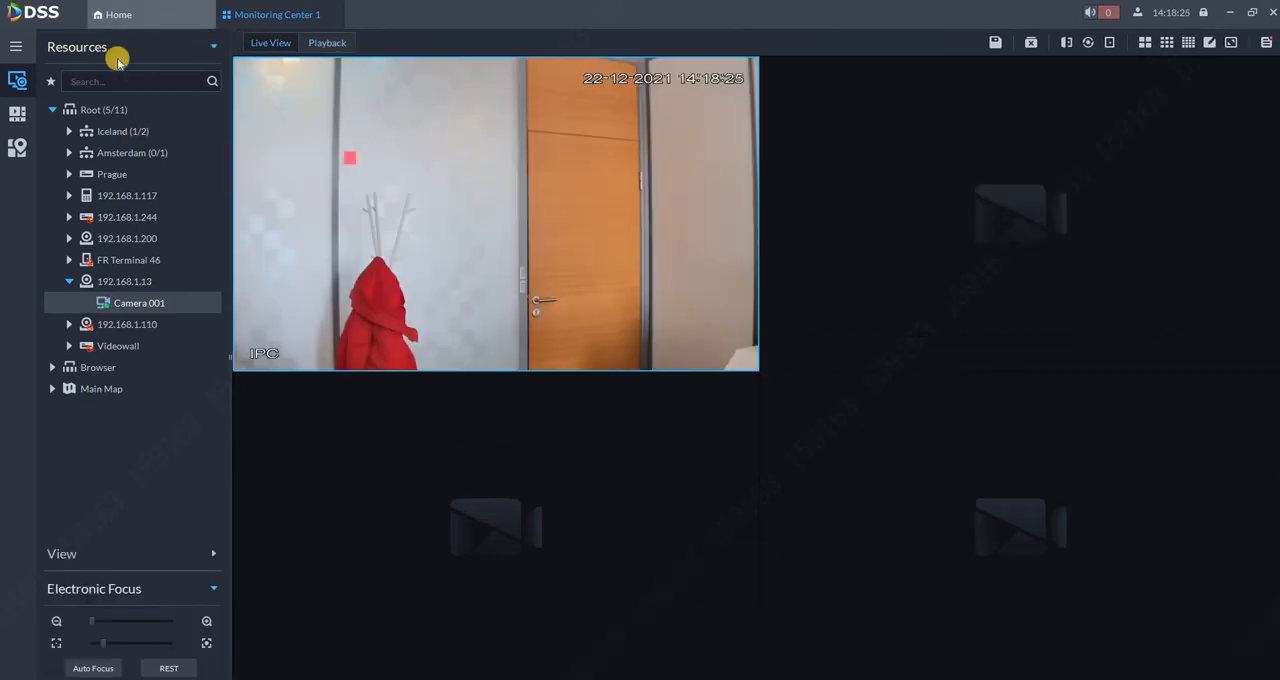
# - Reach System Deployment from Home via the configuration wrench, listing servers 1.7, 1.3 and 1.106
pyautogui.click(116, 14)
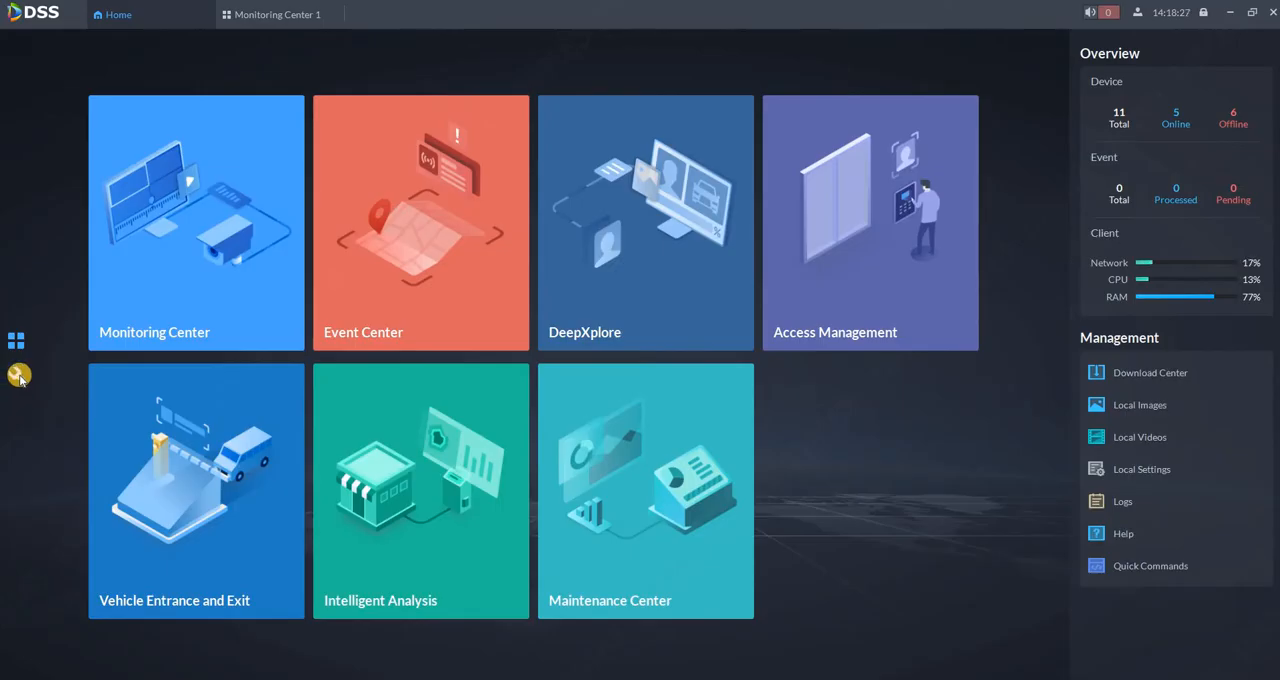
pyautogui.click(16, 374)
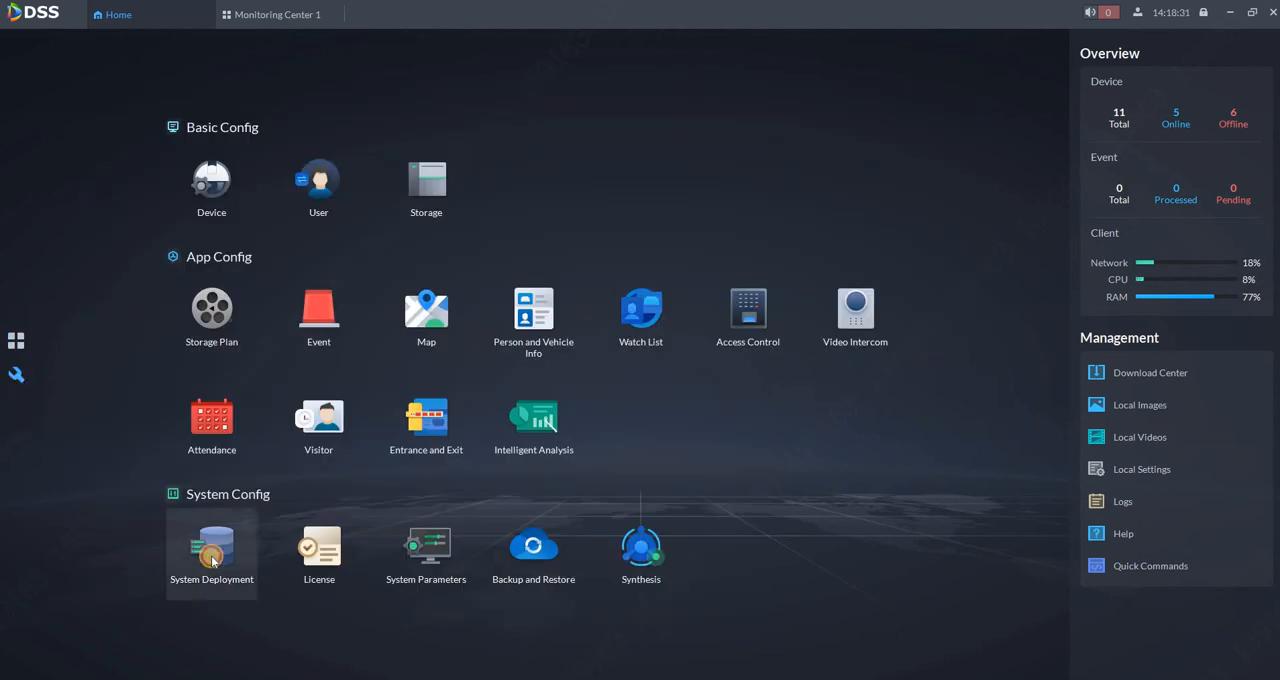
pyautogui.click(212, 544)
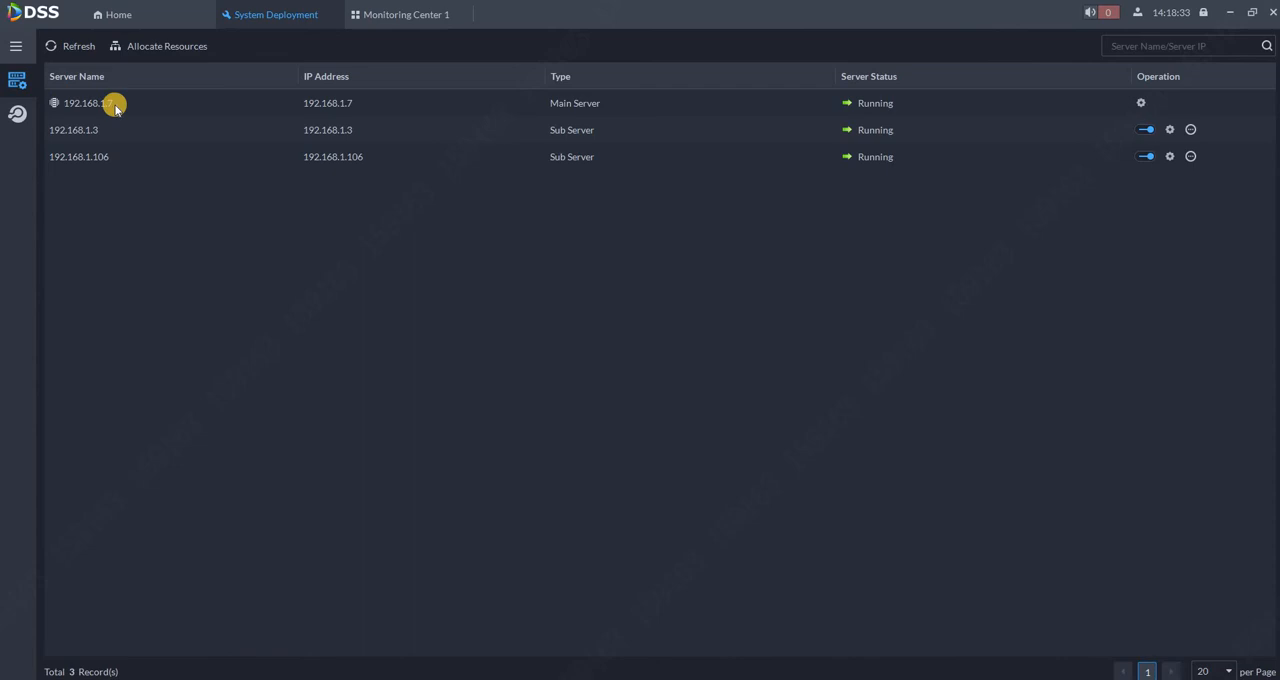
pyautogui.moveTo(662, 204)
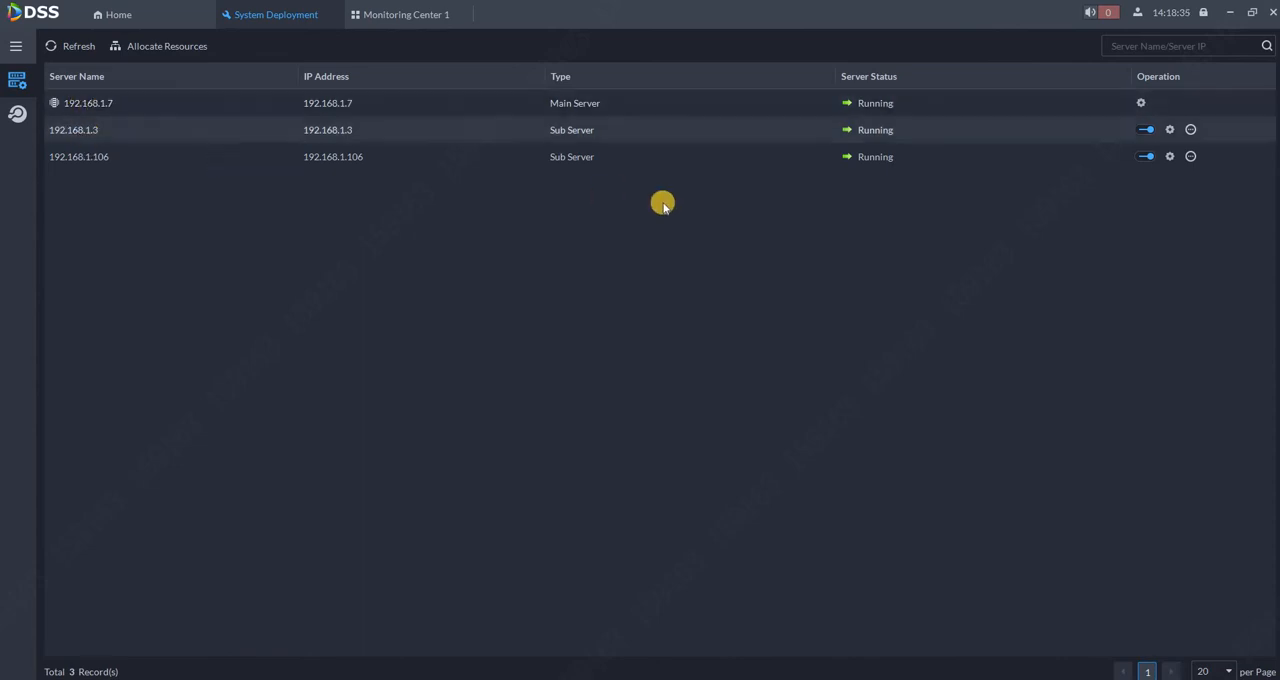
pyautogui.moveTo(582, 138)
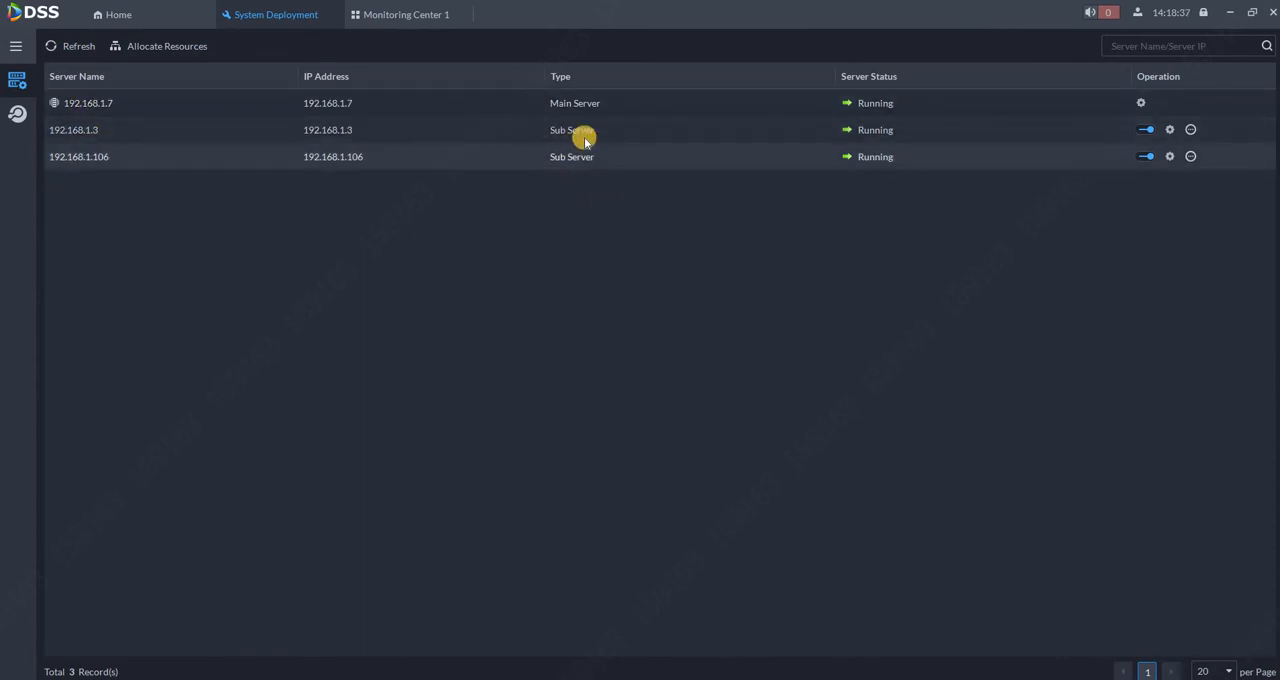
pyautogui.moveTo(568, 156)
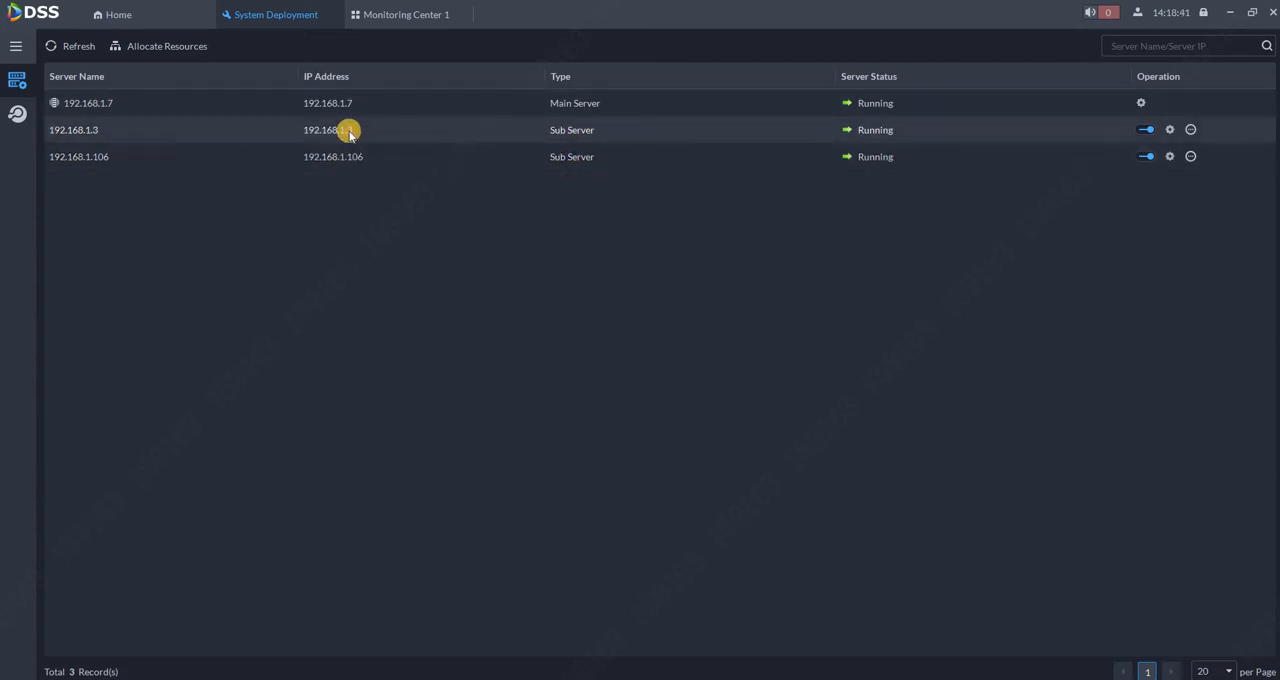
pyautogui.moveTo(588, 156)
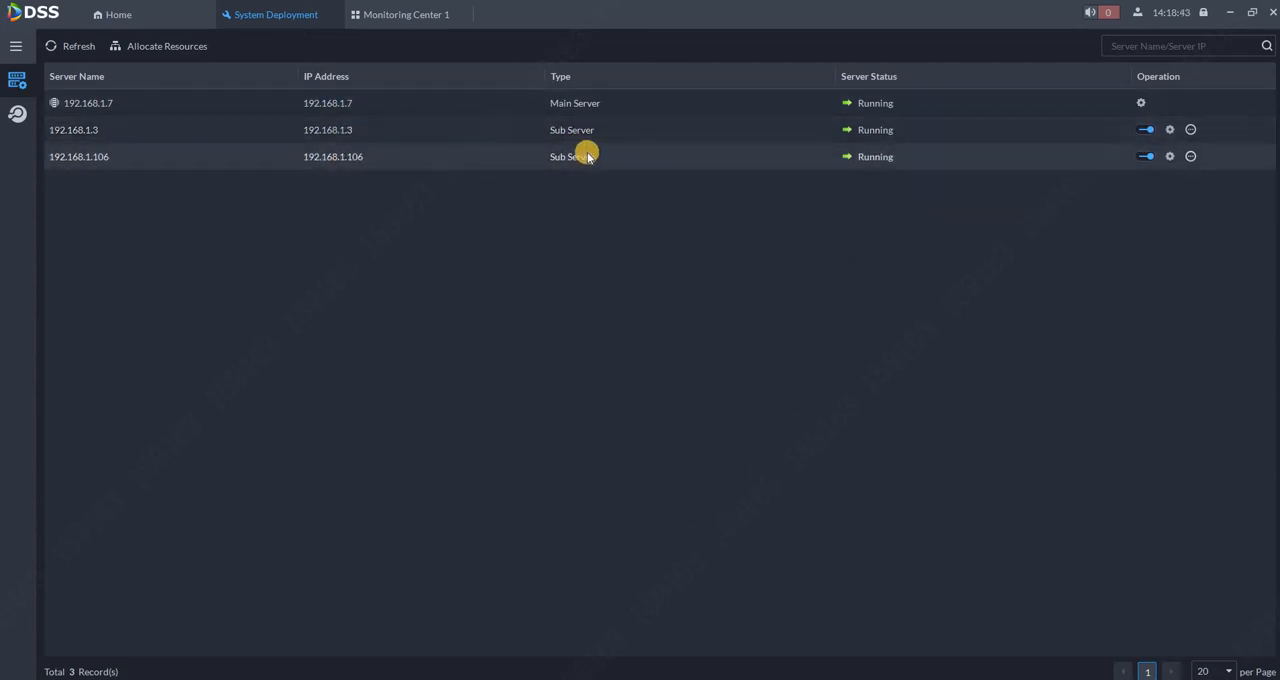
pyautogui.moveTo(630, 156)
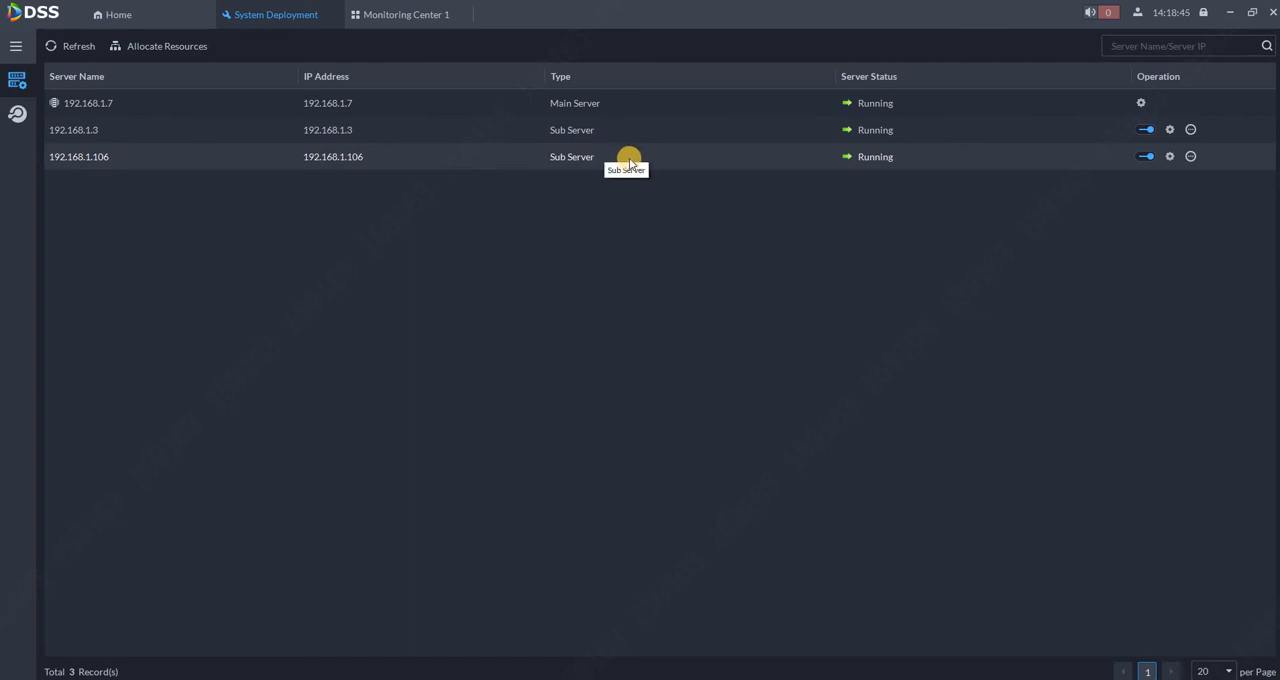
pyautogui.moveTo(560, 158)
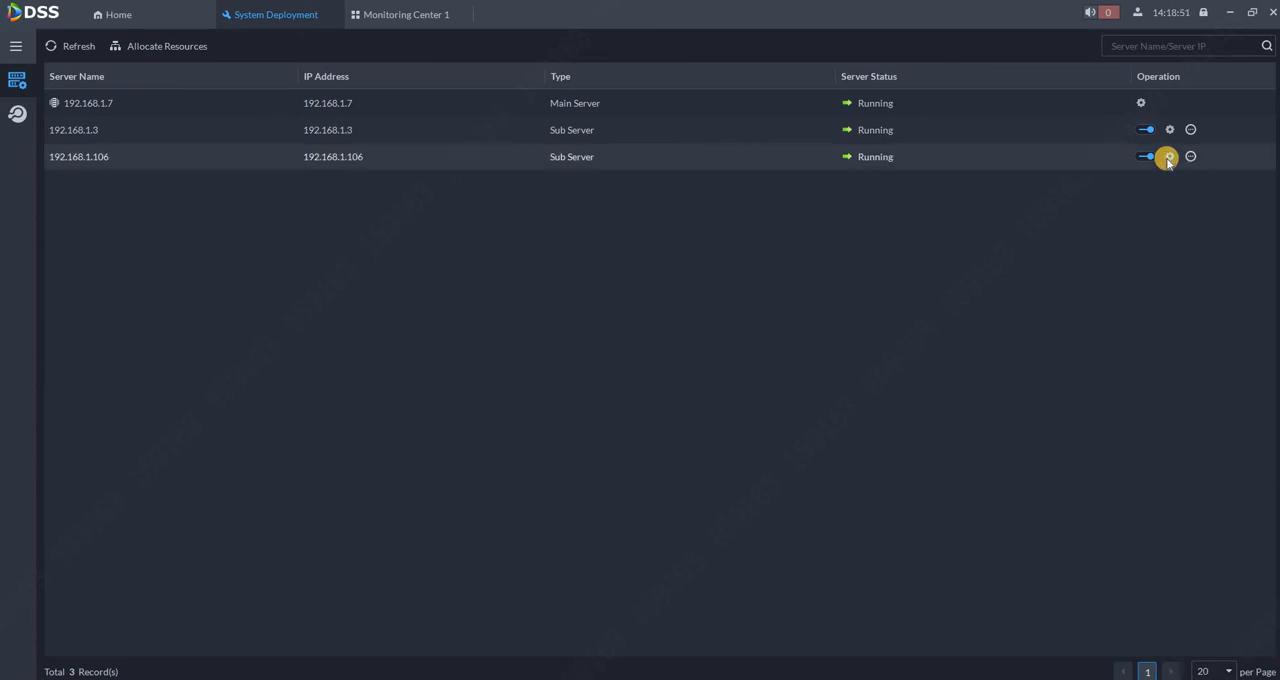
# - Set 192.168.1.106's Server Type to Standby Server with 192.168.1.3 ticked, and confirm with OK
pyautogui.click(1168, 156)
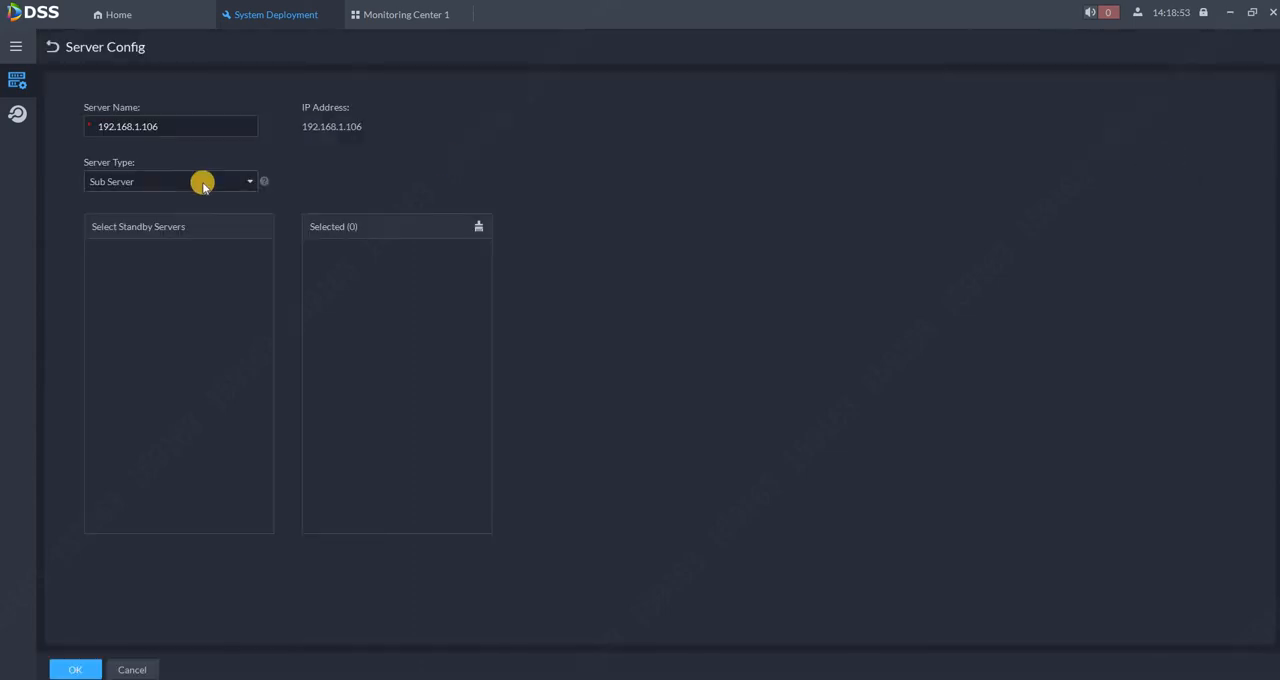
pyautogui.click(170, 180)
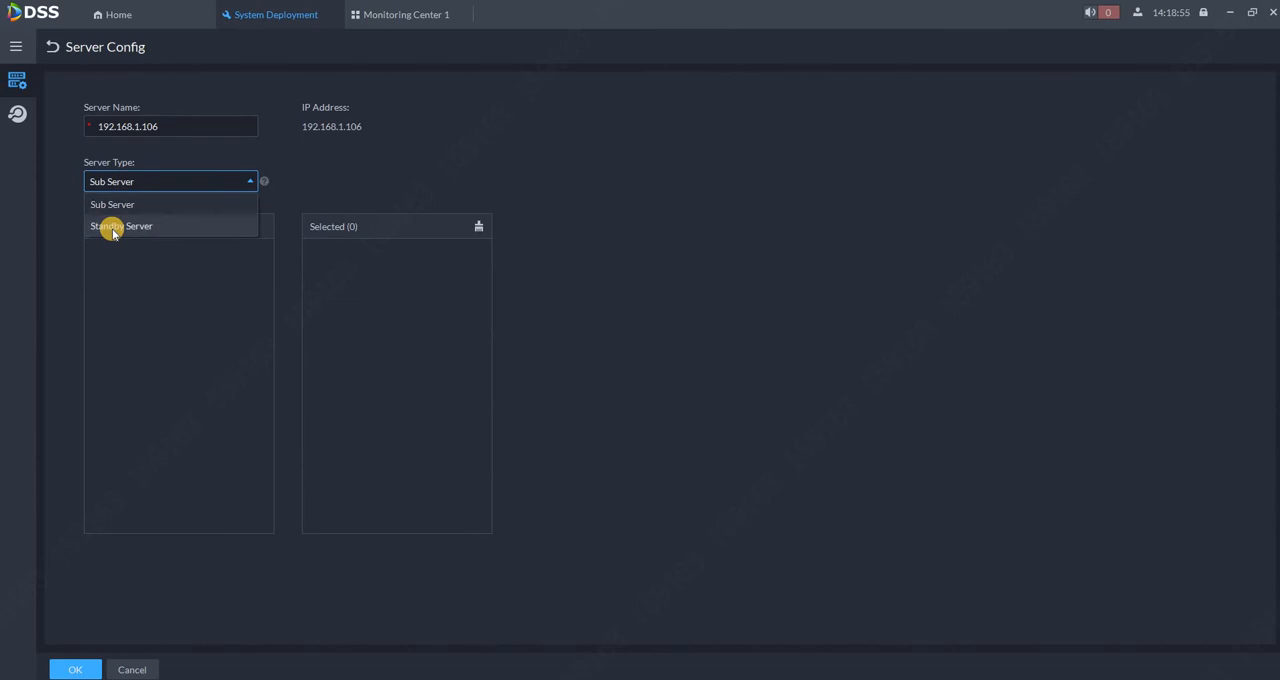
pyautogui.click(122, 224)
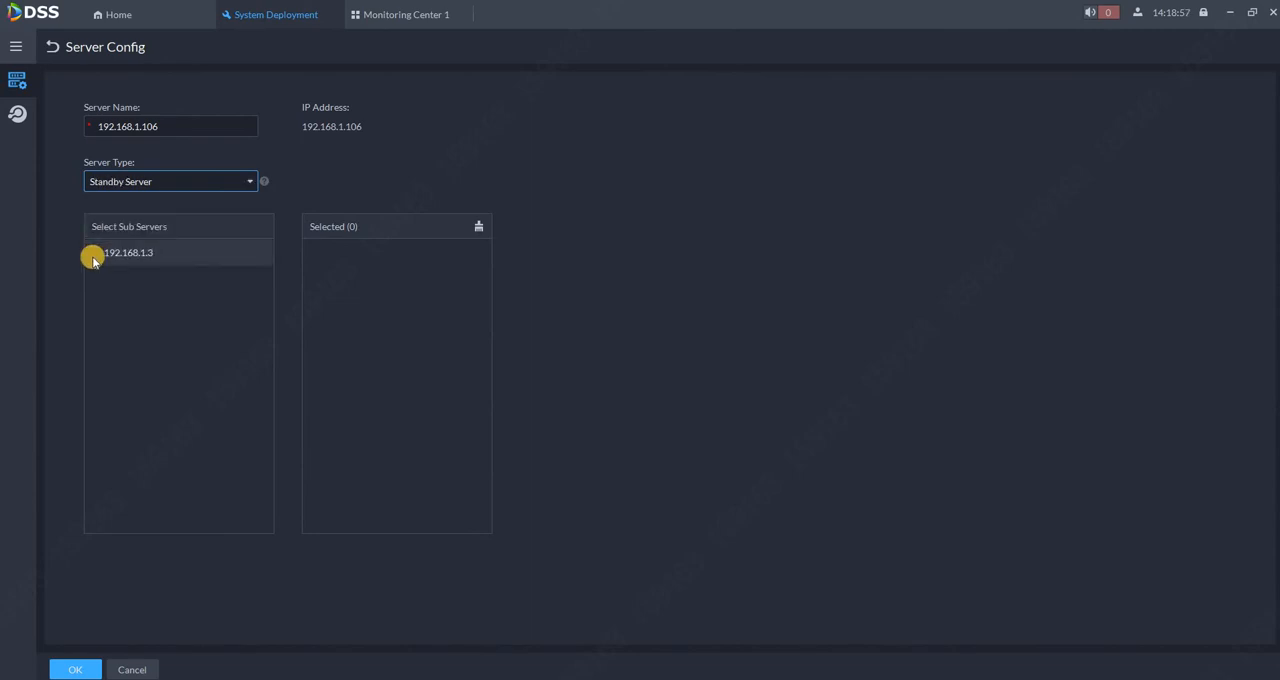
pyautogui.click(94, 252)
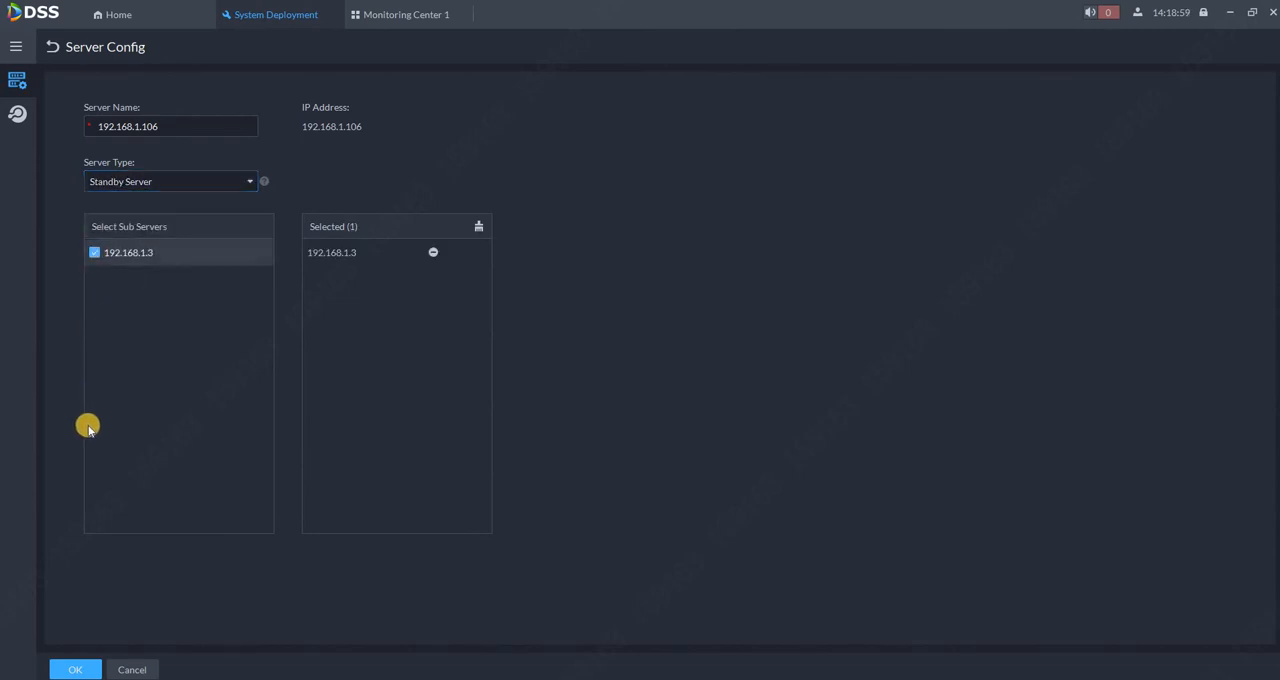
pyautogui.moveTo(98, 382)
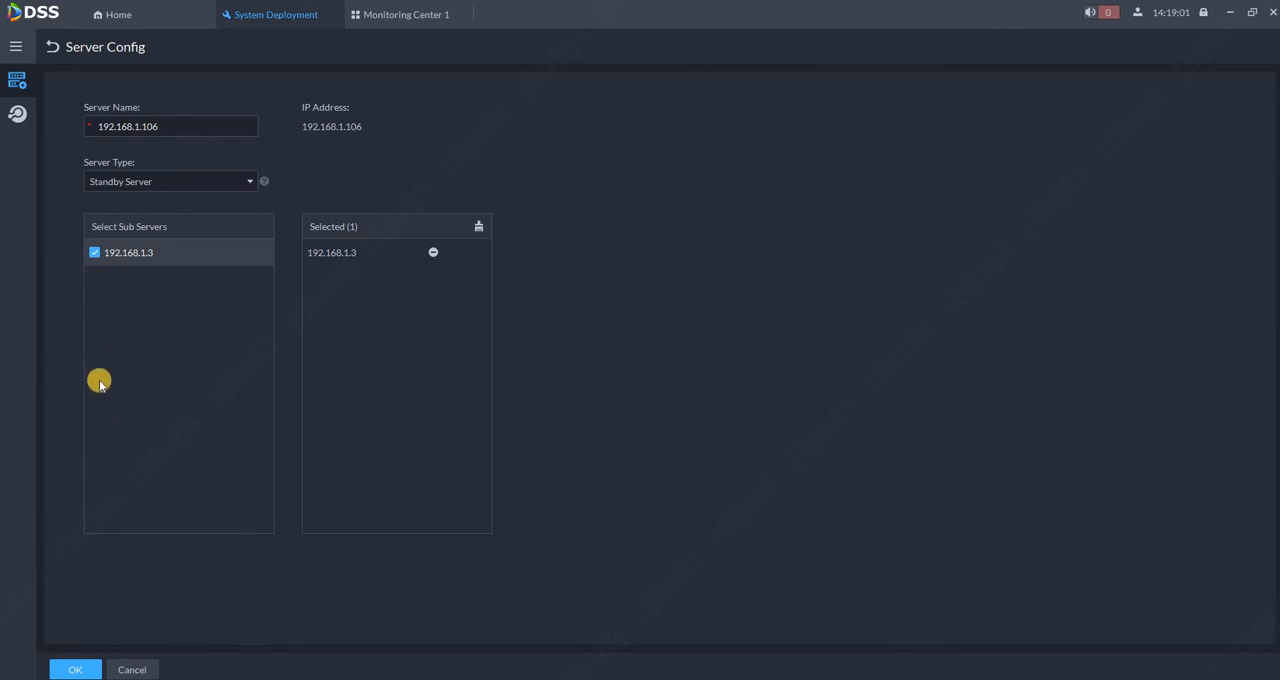
pyautogui.moveTo(124, 292)
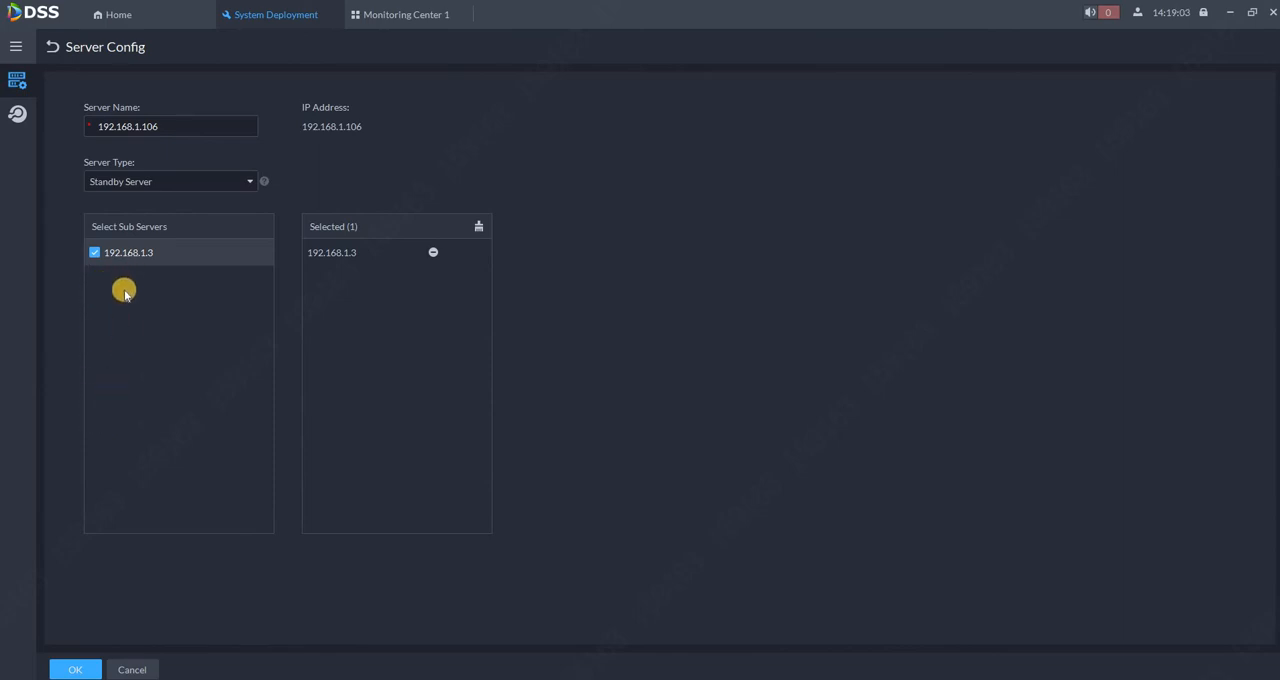
pyautogui.moveTo(156, 260)
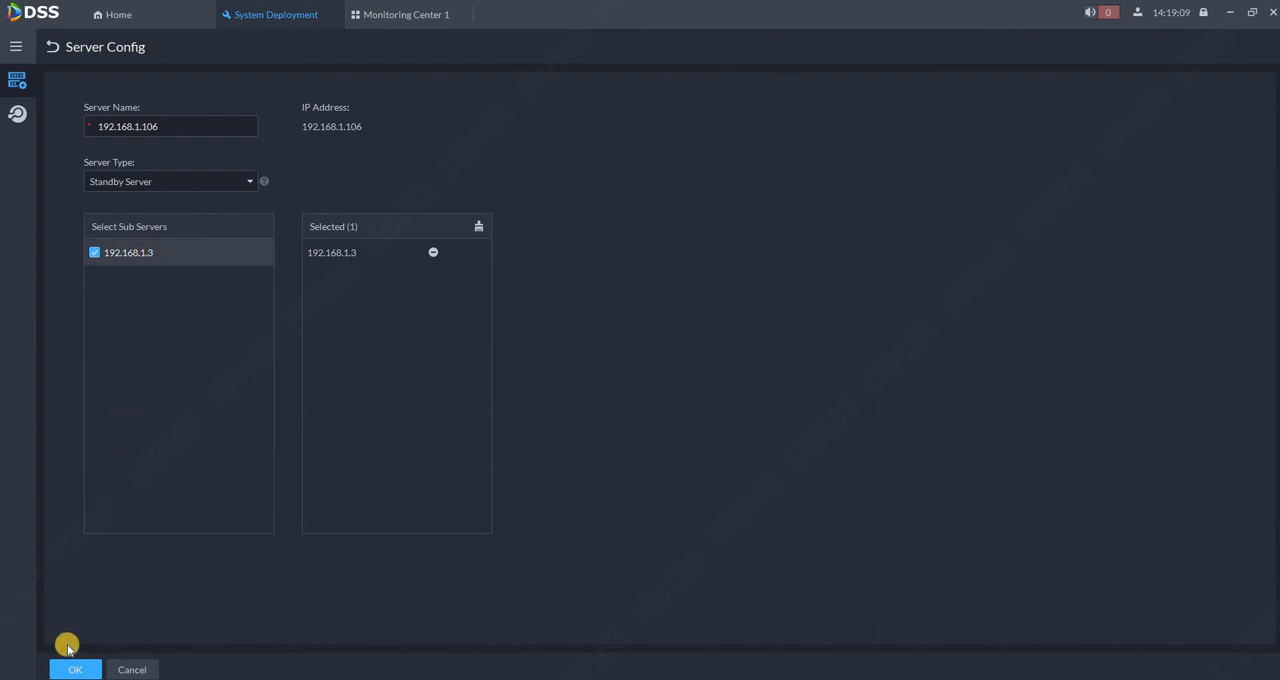
pyautogui.click(76, 670)
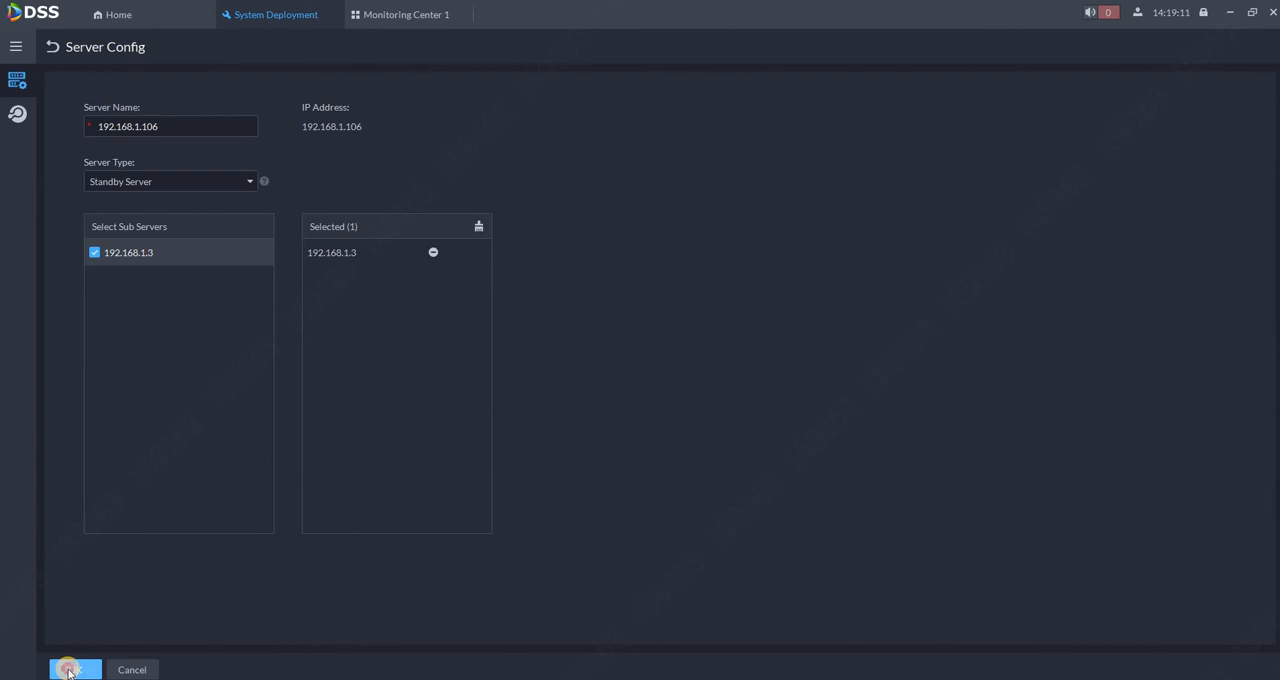
pyautogui.click(72, 668)
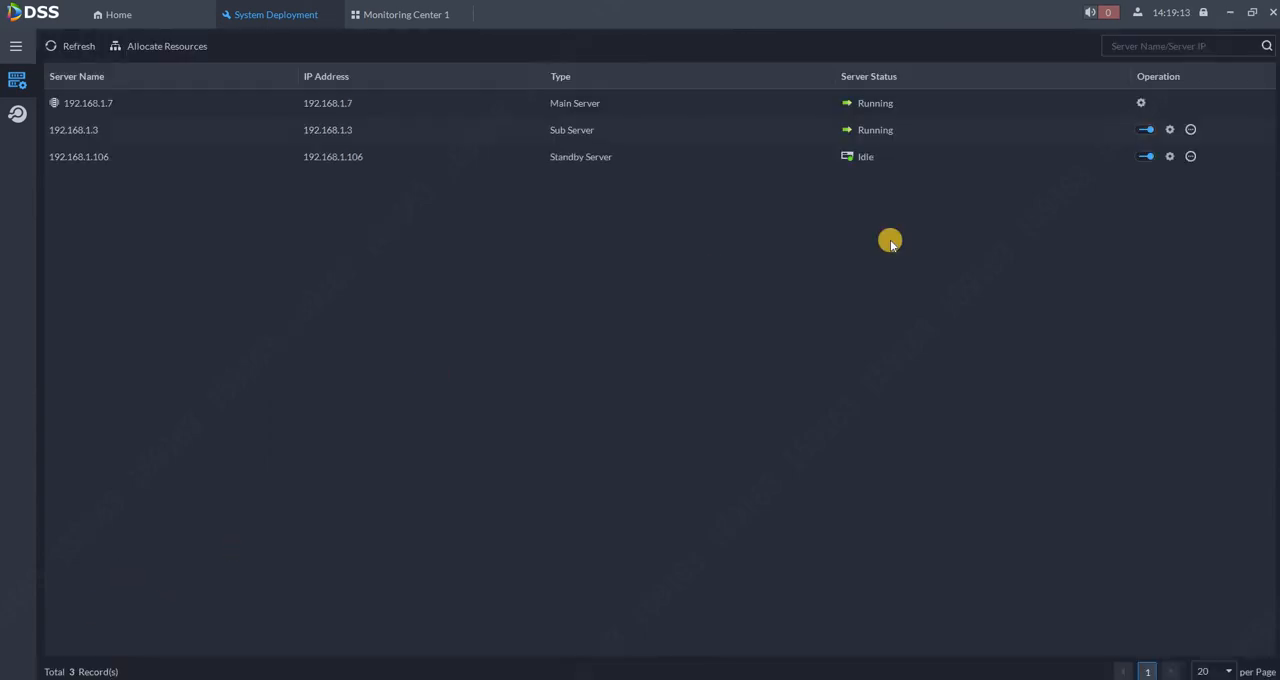
pyautogui.moveTo(340, 132)
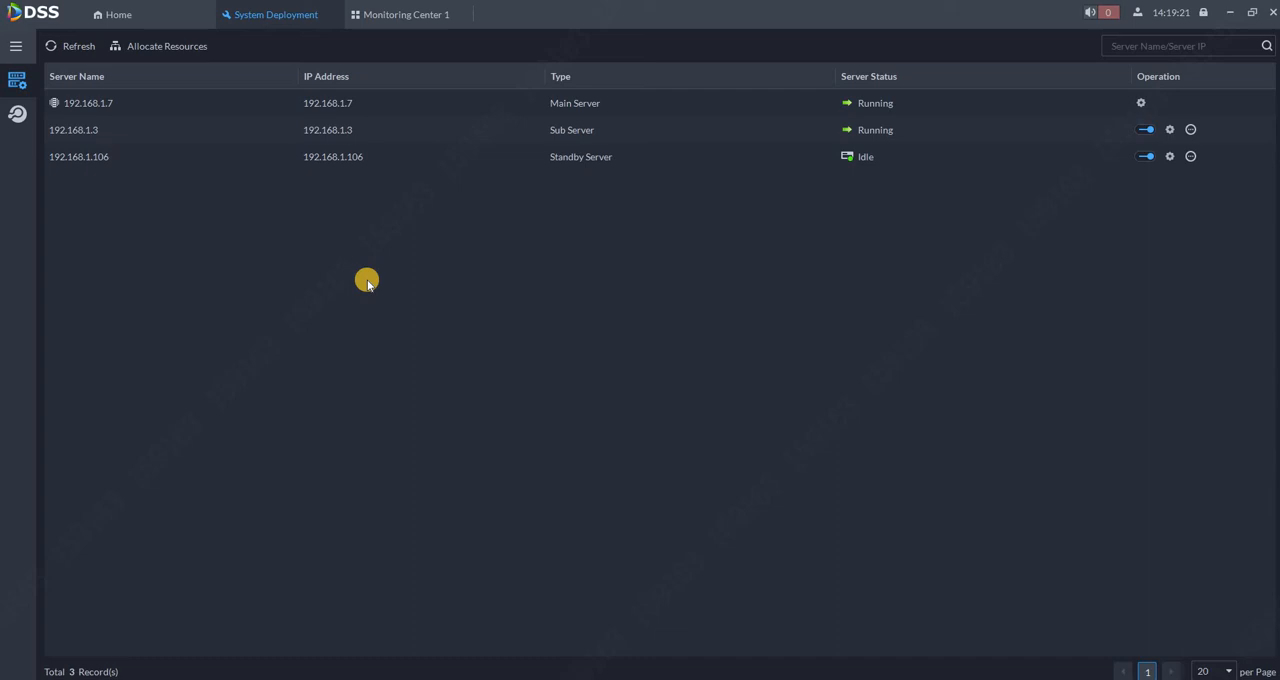
pyautogui.moveTo(1200, 128)
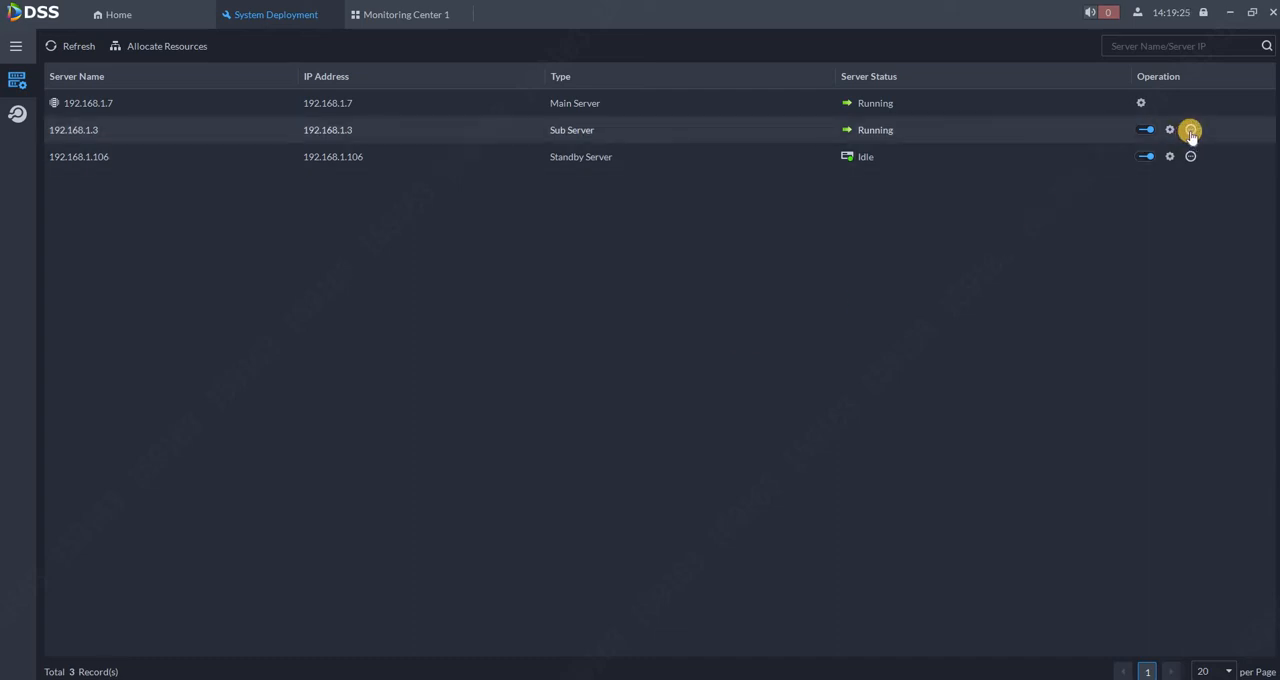
pyautogui.click(1196, 128)
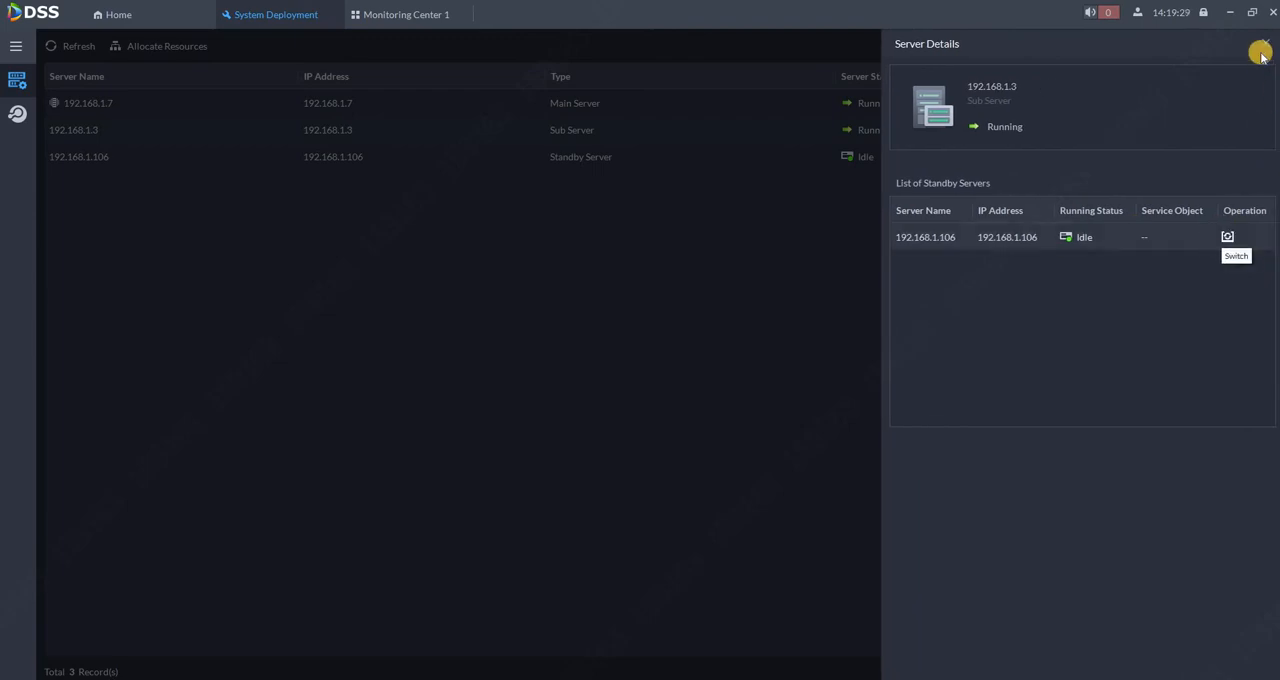
pyautogui.click(1256, 58)
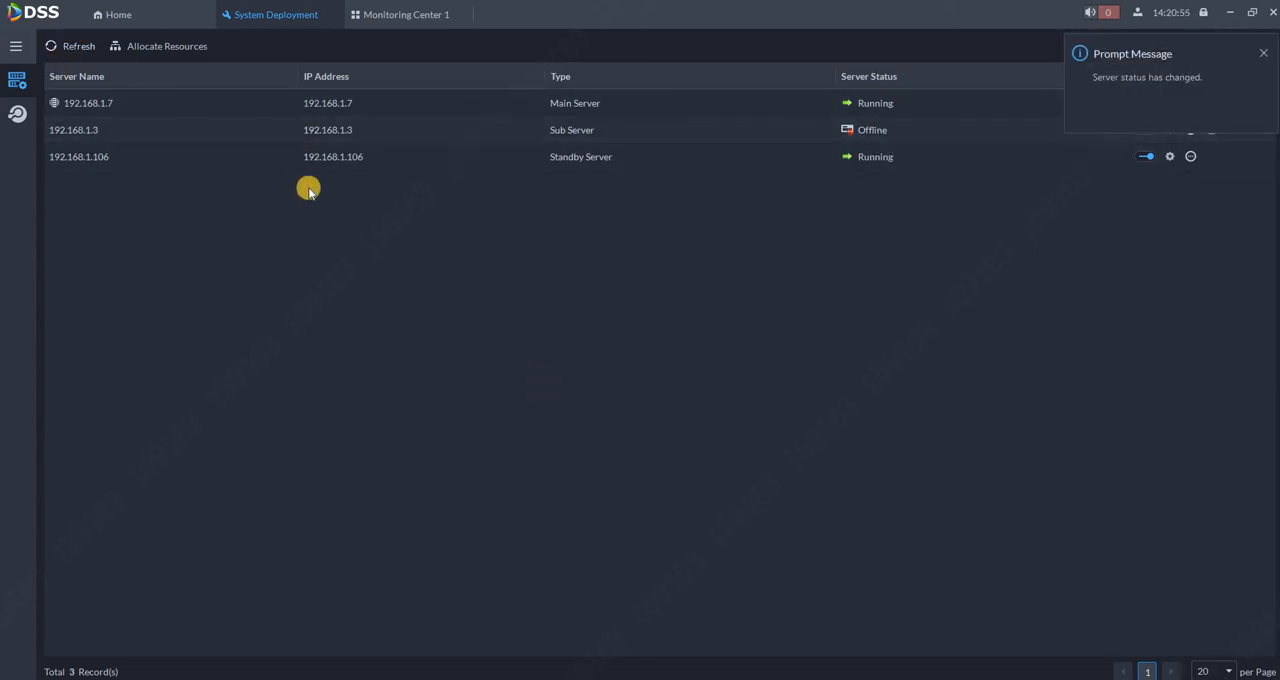
pyautogui.moveTo(1174, 96)
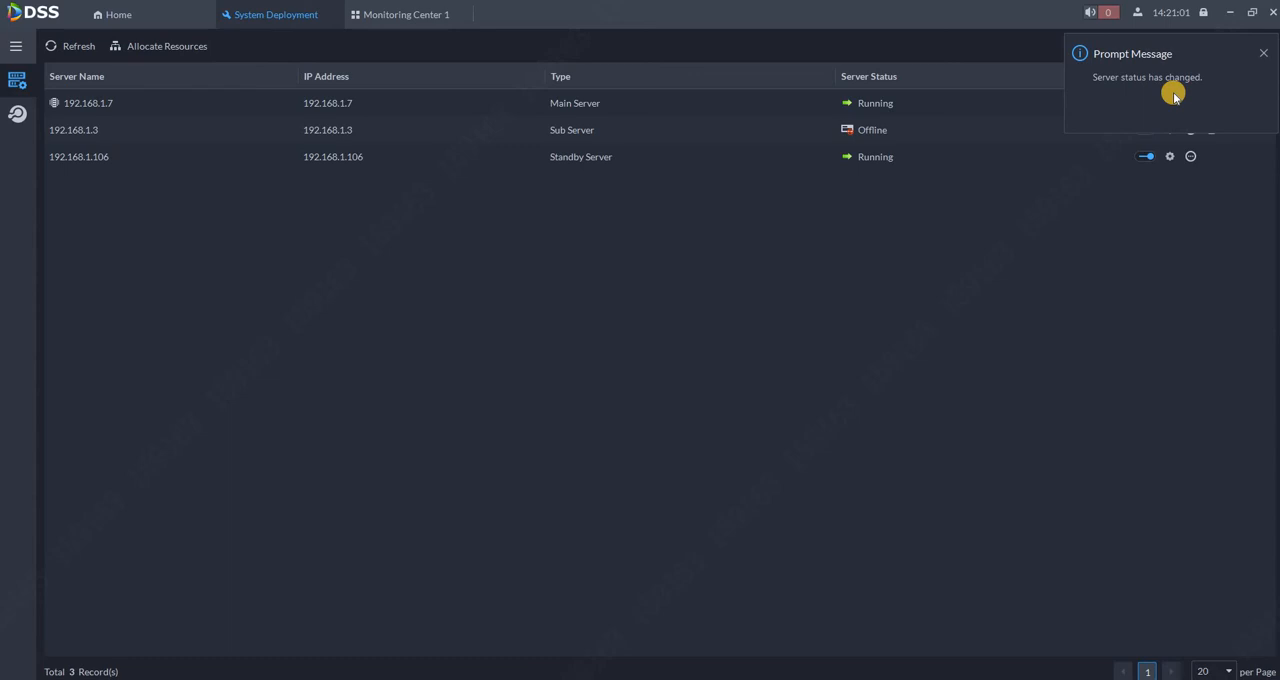
pyautogui.moveTo(904, 136)
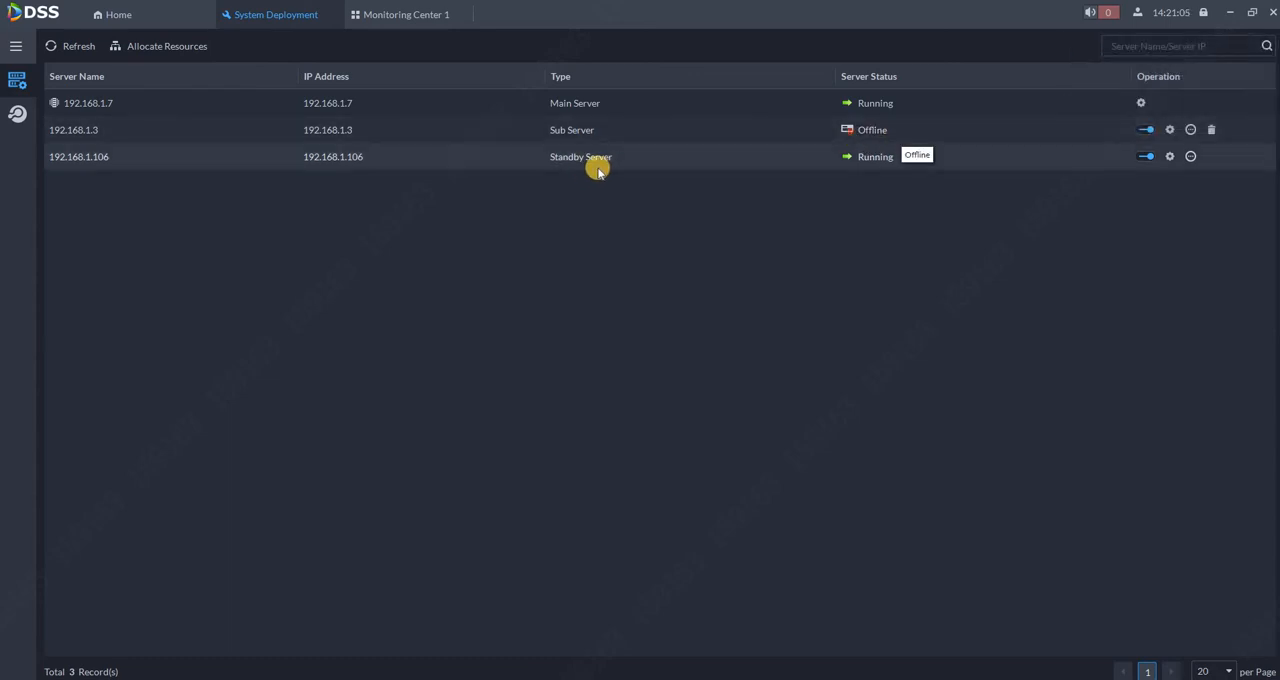
pyautogui.moveTo(854, 174)
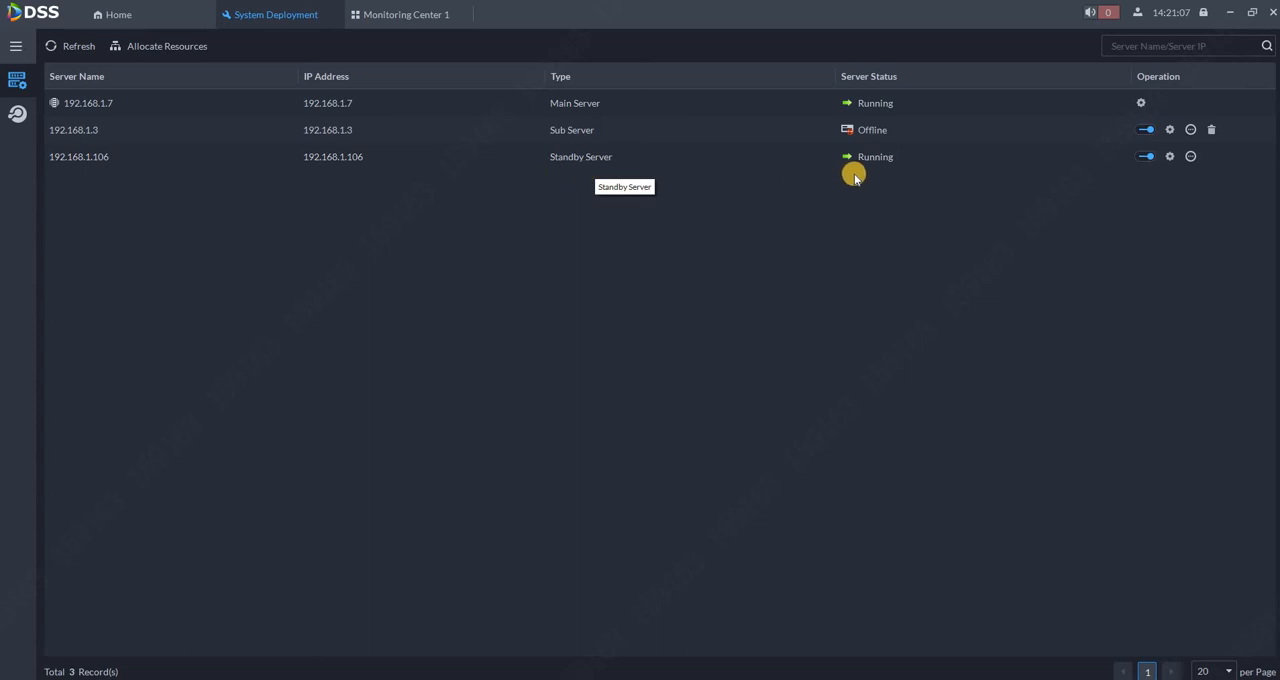
pyautogui.moveTo(878, 172)
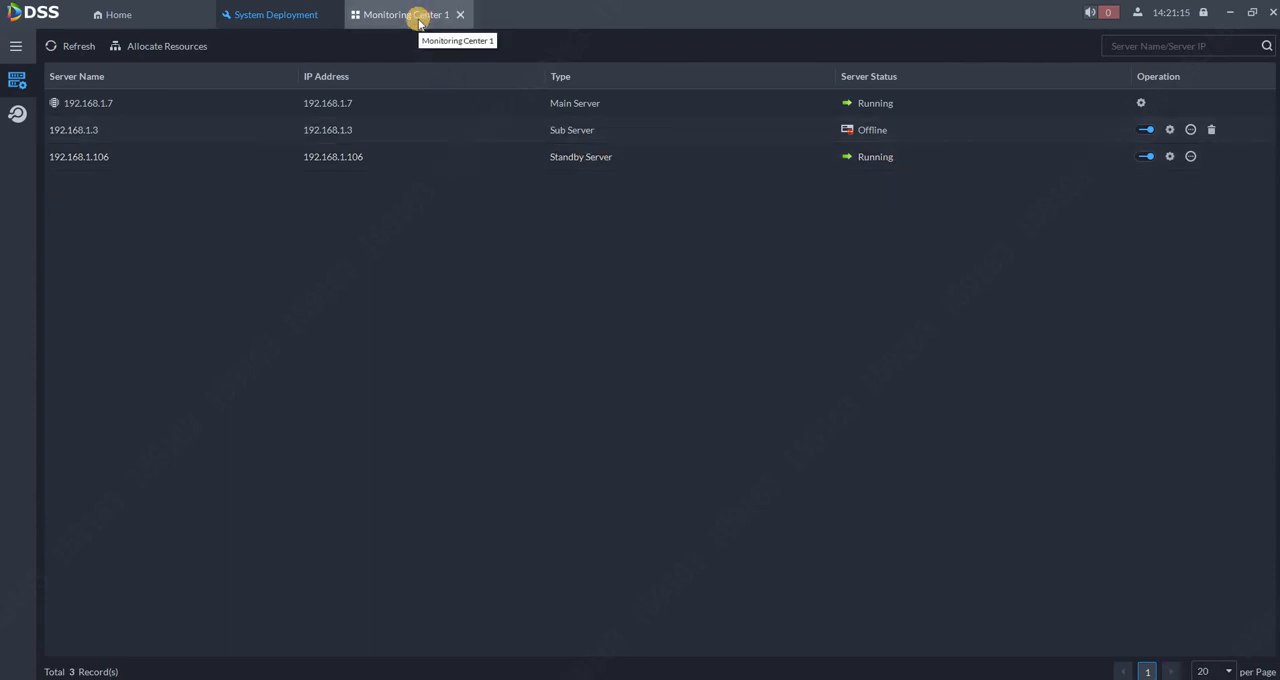
# - Review Camera001's outage recordings in Monitoring Center 1 playback, then return to the empty live view
pyautogui.click(412, 14)
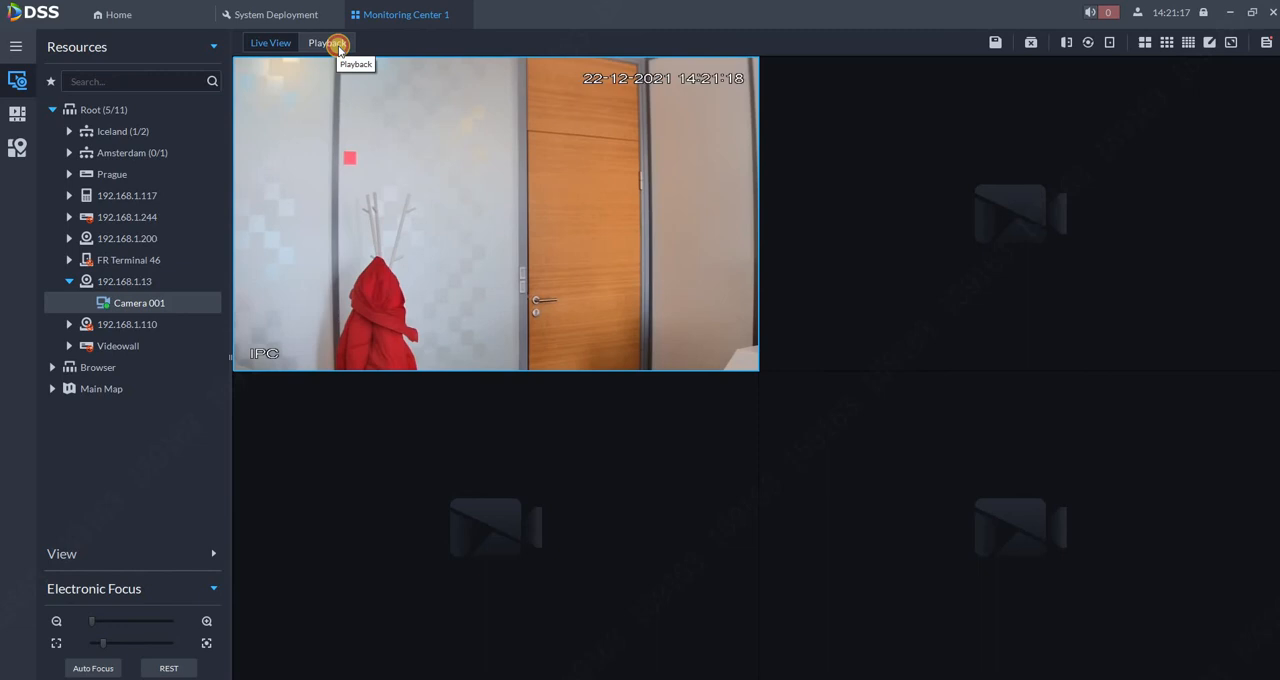
pyautogui.click(322, 44)
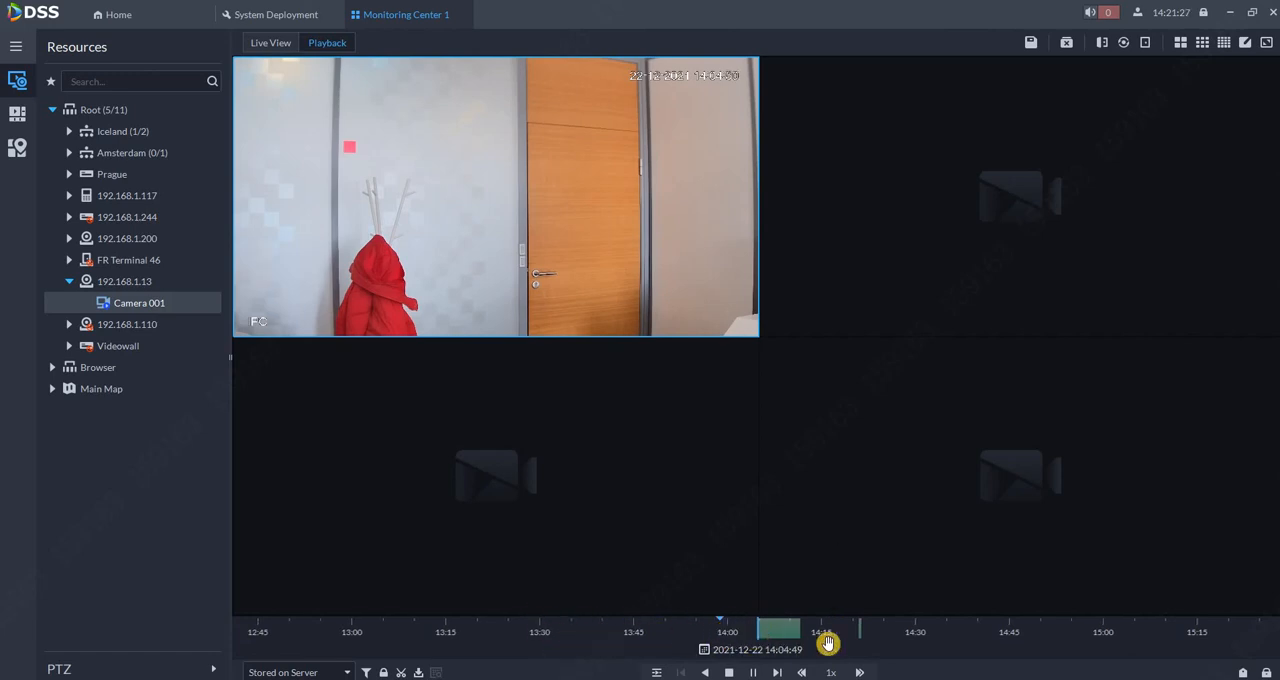
pyautogui.moveTo(756, 644)
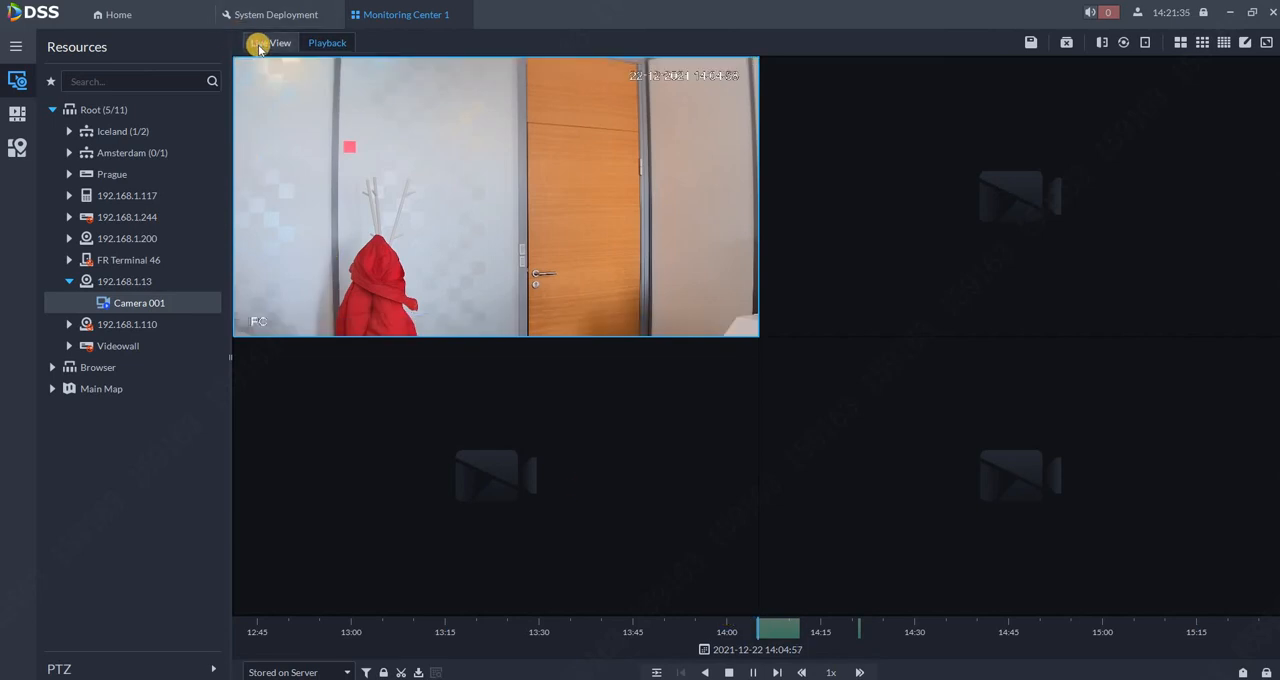
pyautogui.click(274, 42)
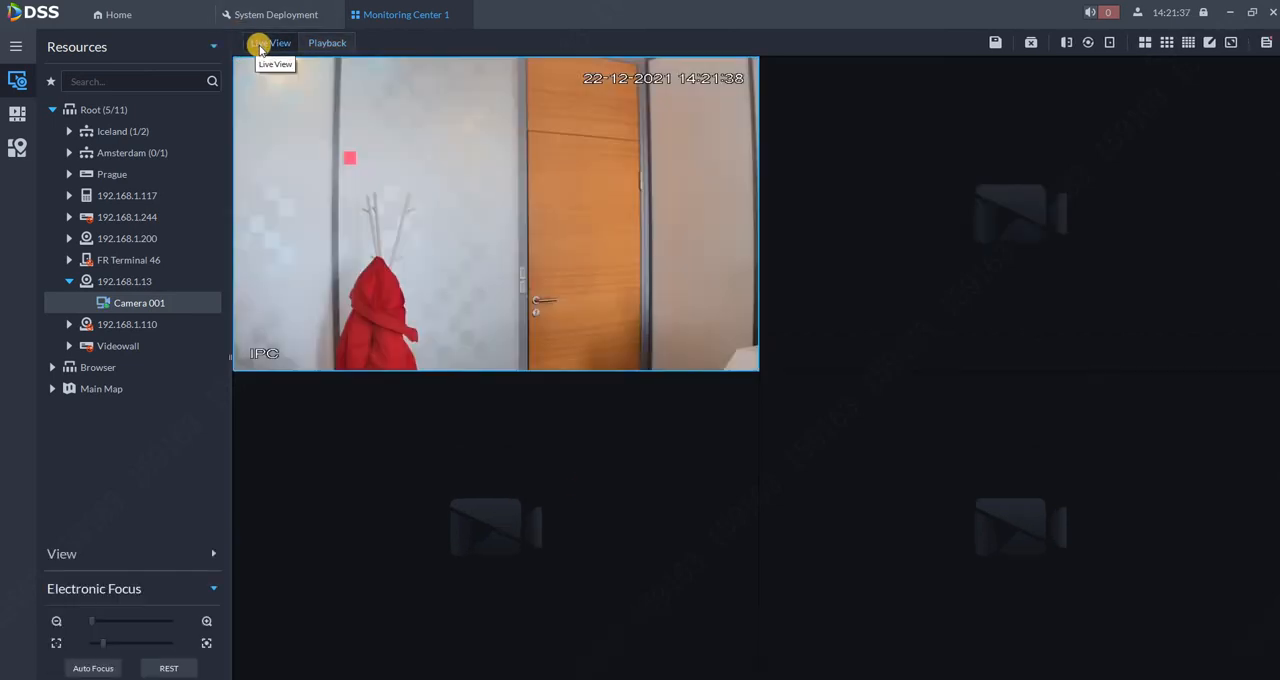
pyautogui.click(276, 14)
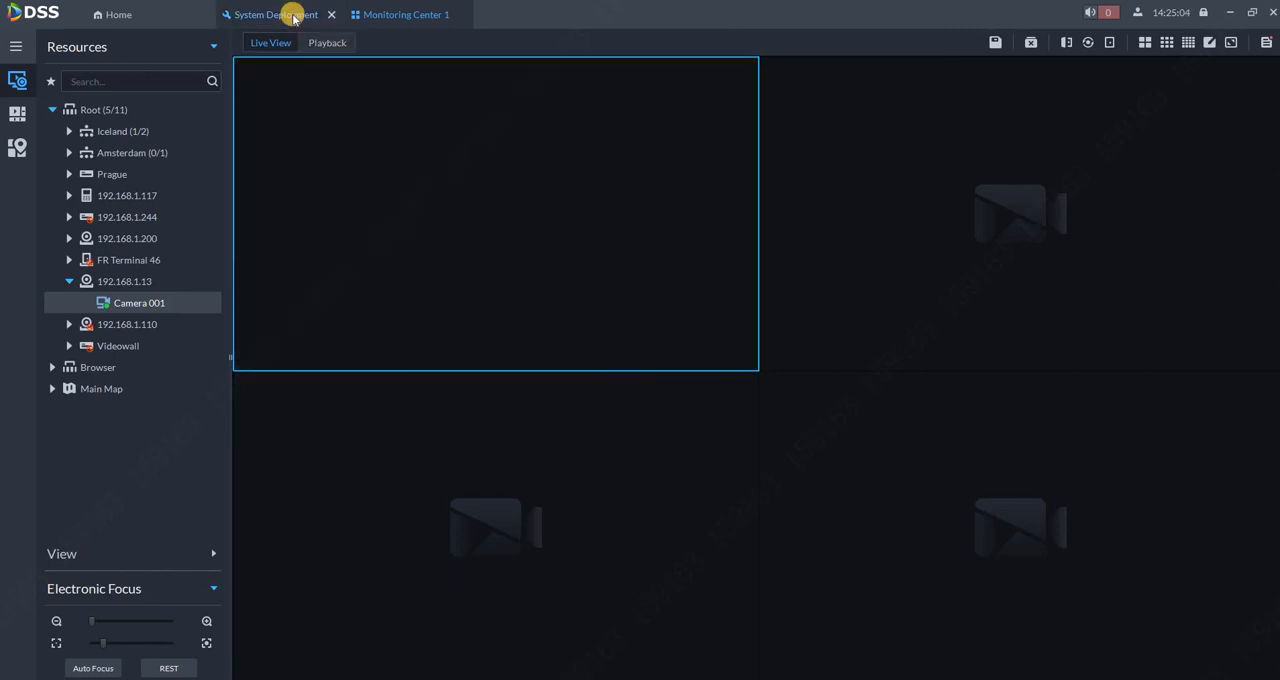
# - Refresh System Deployment twice until 192.168.1.3 shows Idle with the standby still running
pyautogui.click(278, 16)
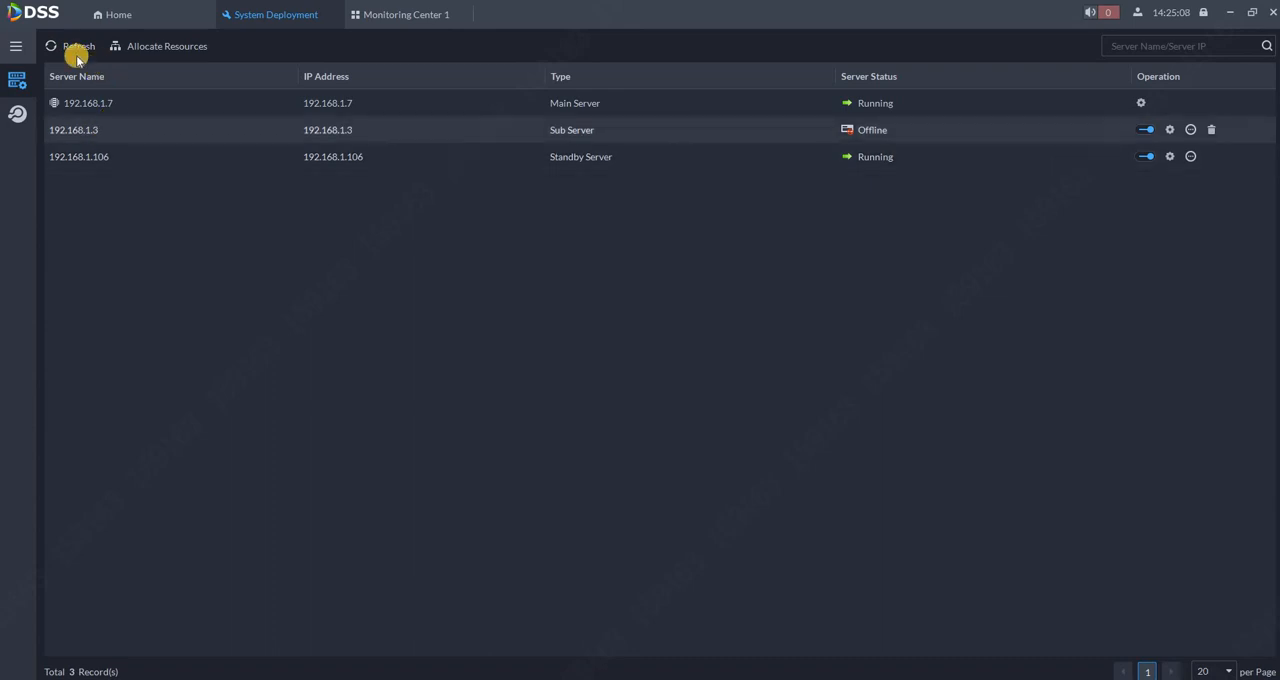
pyautogui.click(60, 48)
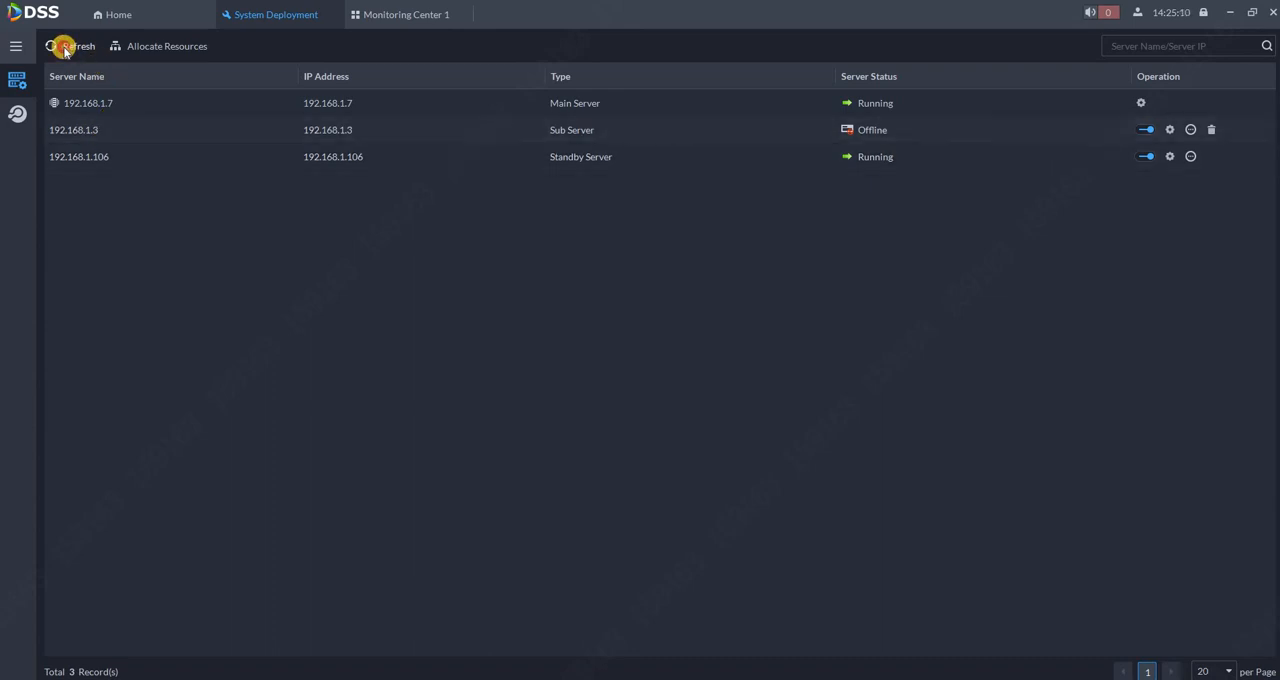
pyautogui.click(64, 48)
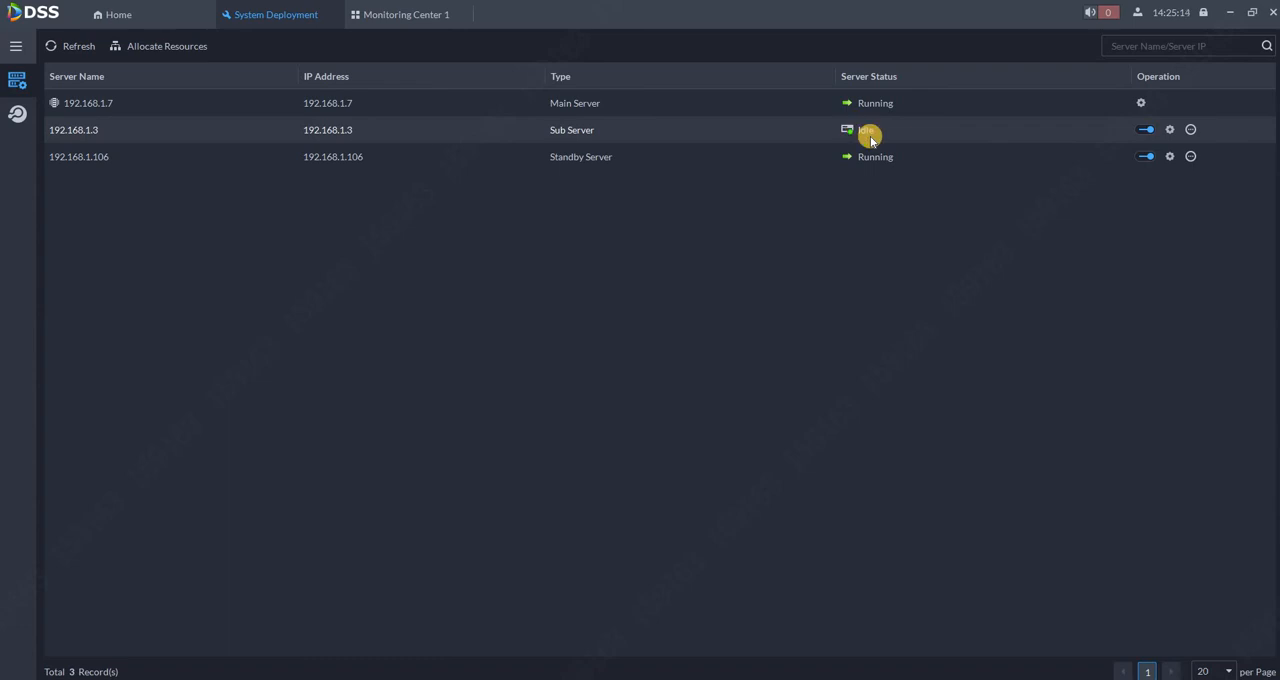
pyautogui.moveTo(868, 132)
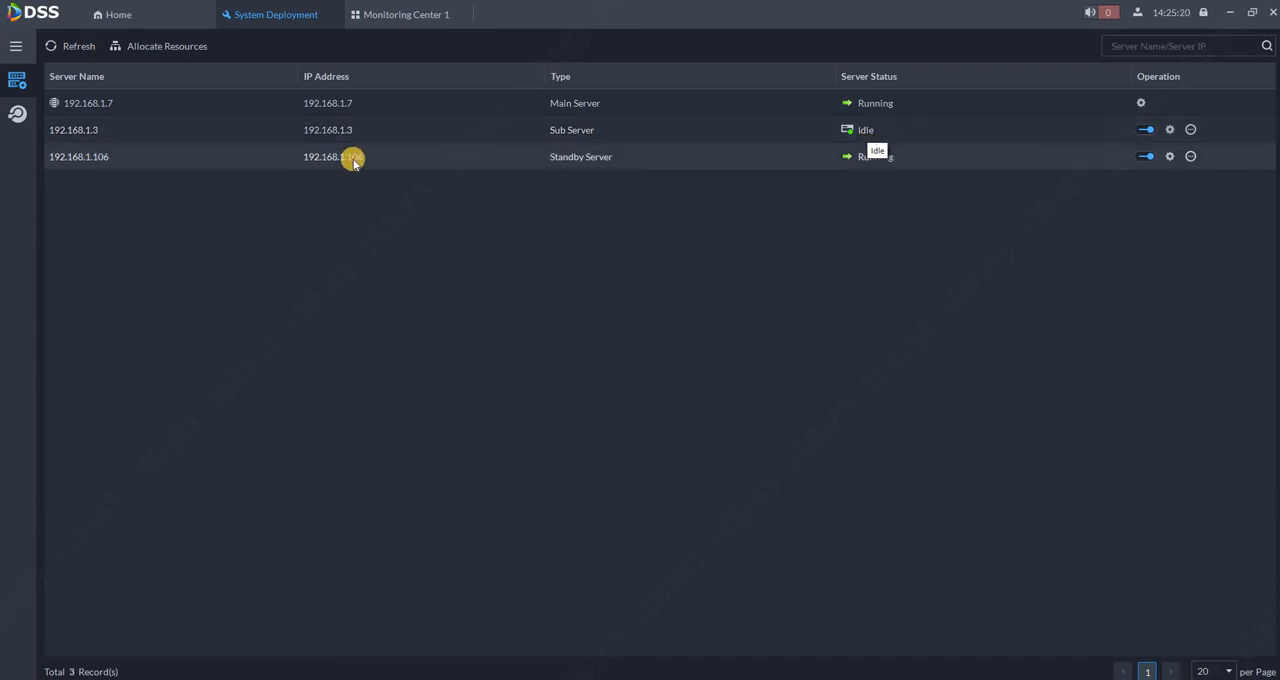
pyautogui.moveTo(358, 160)
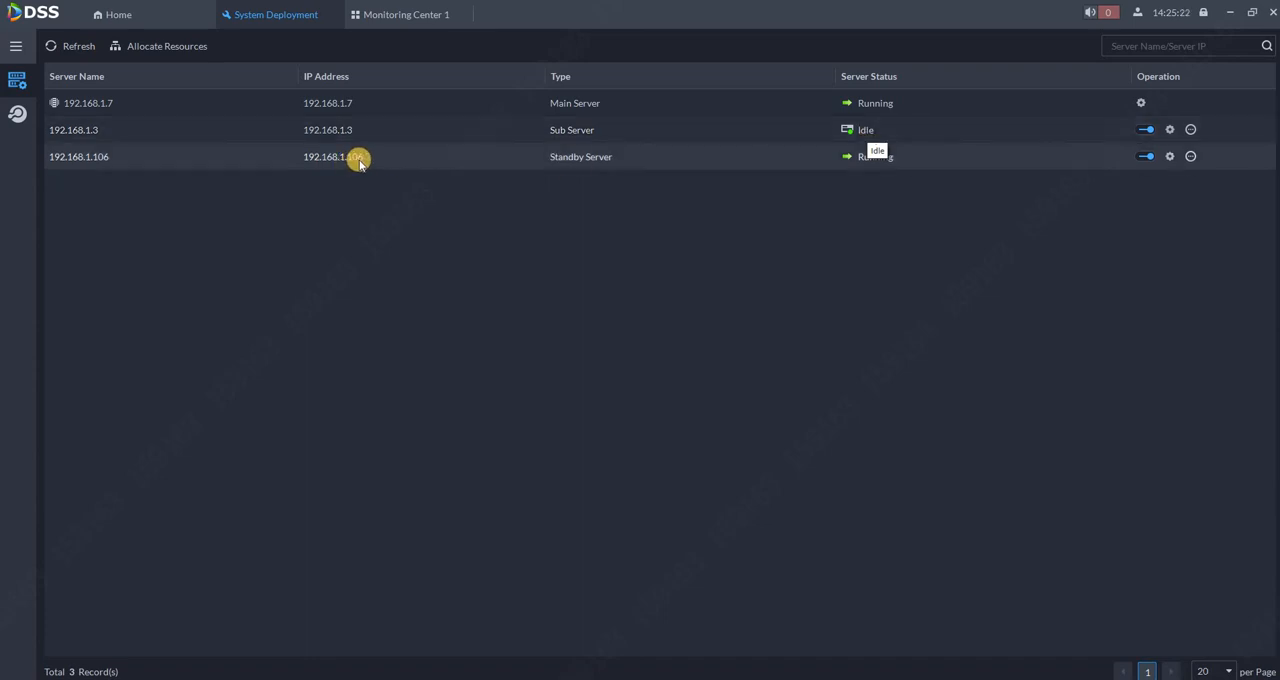
pyautogui.moveTo(796, 130)
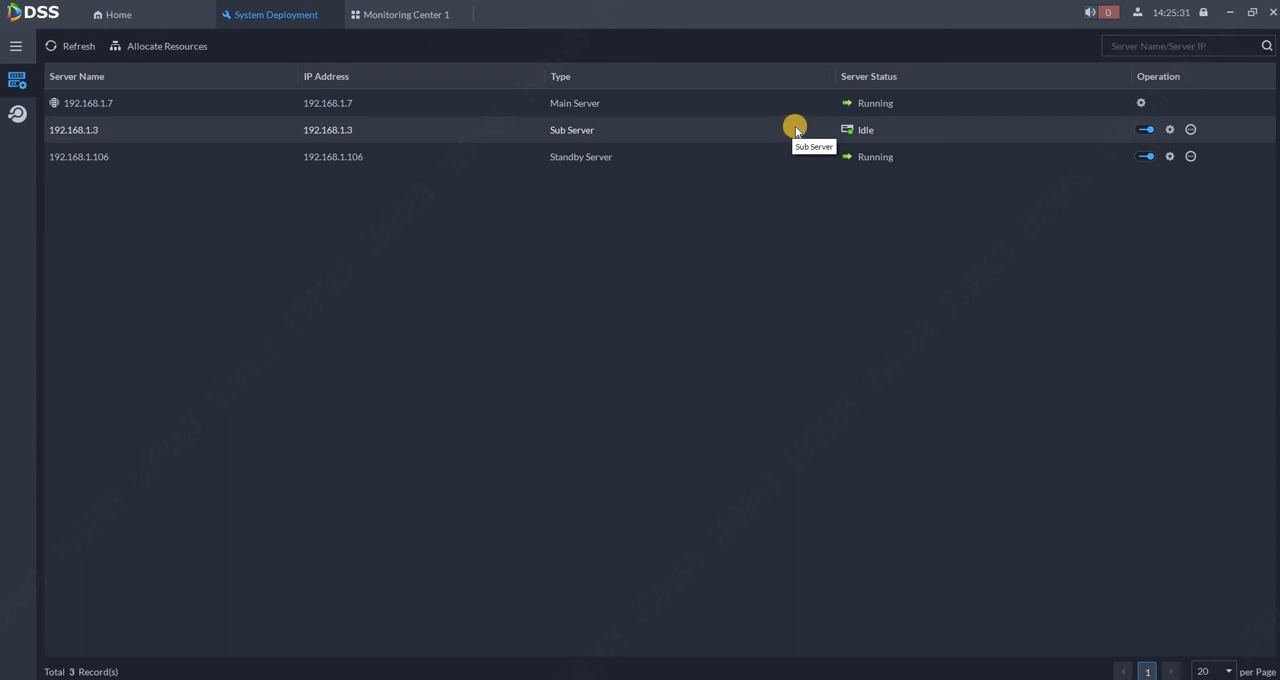
pyautogui.moveTo(678, 132)
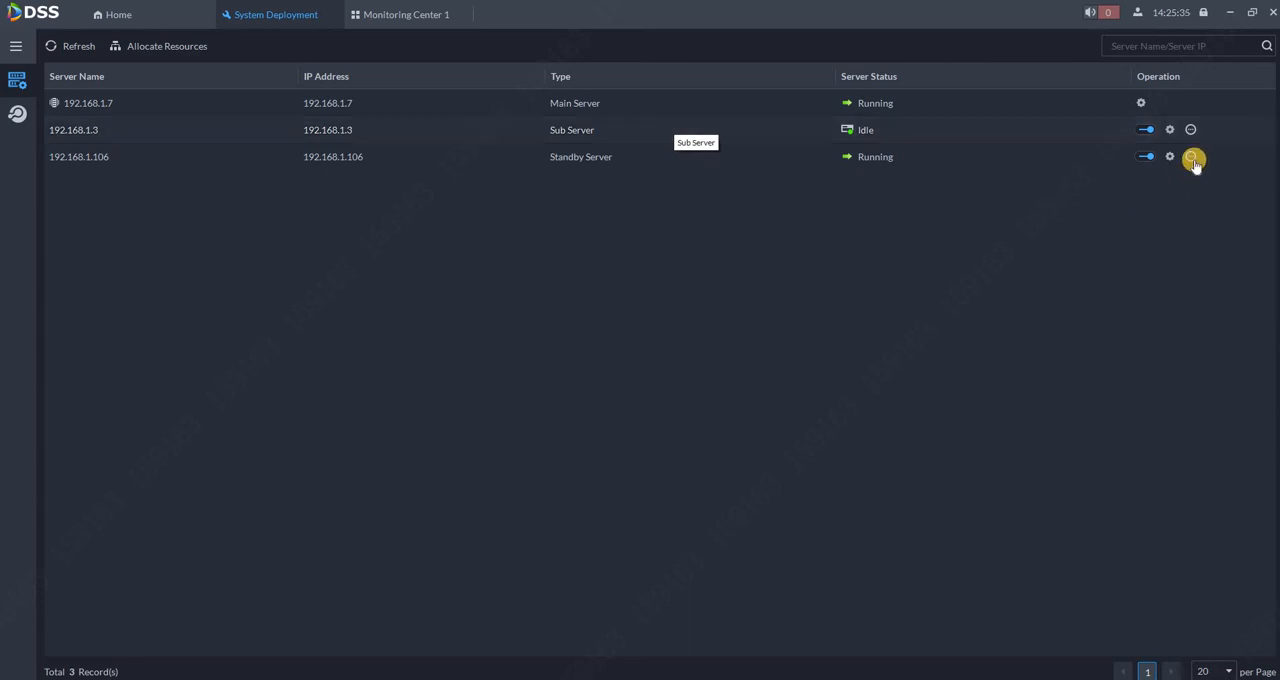
pyautogui.moveTo(1192, 156)
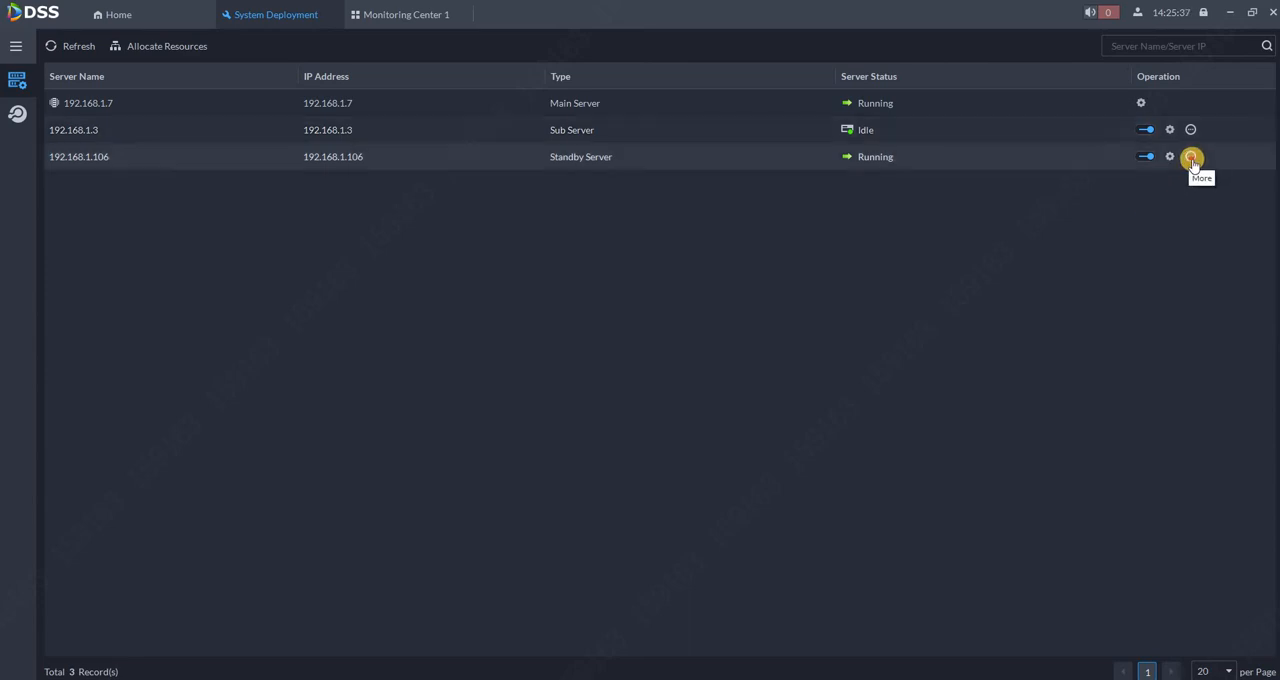
# - Show standby 192.168.1.106's Server Details via More, ready to switch back to 192.168.1.3
pyautogui.click(1192, 156)
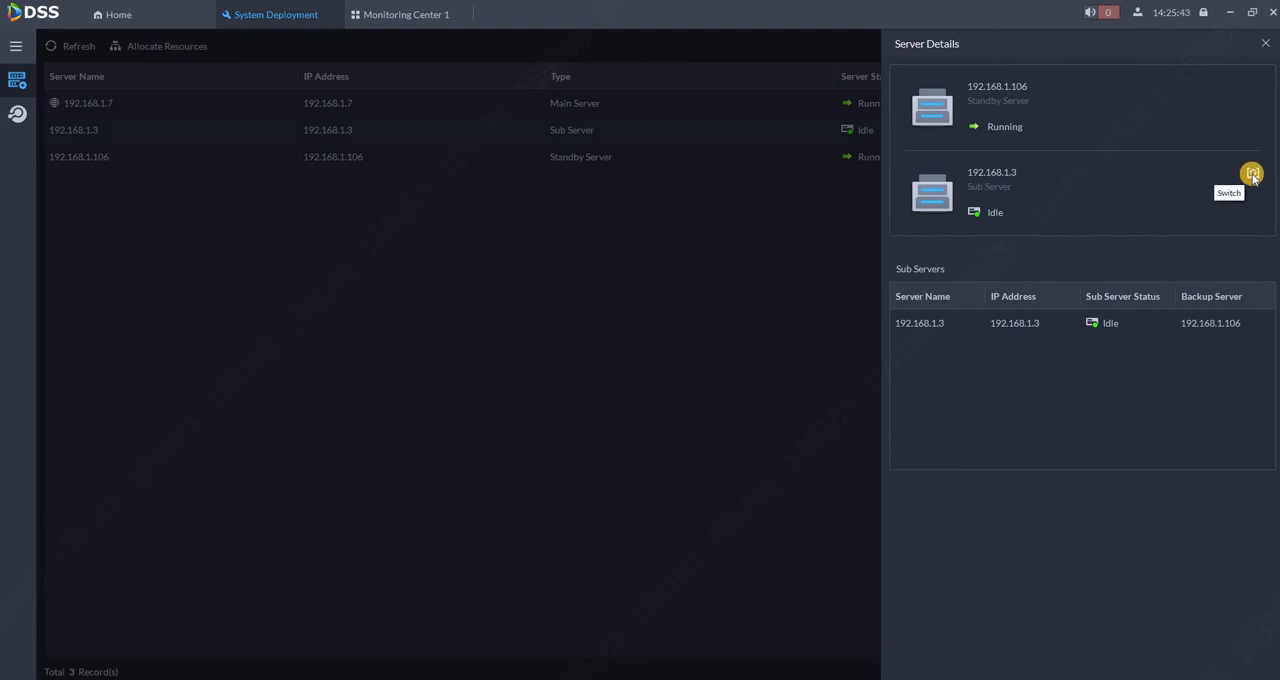
pyautogui.moveTo(1138, 176)
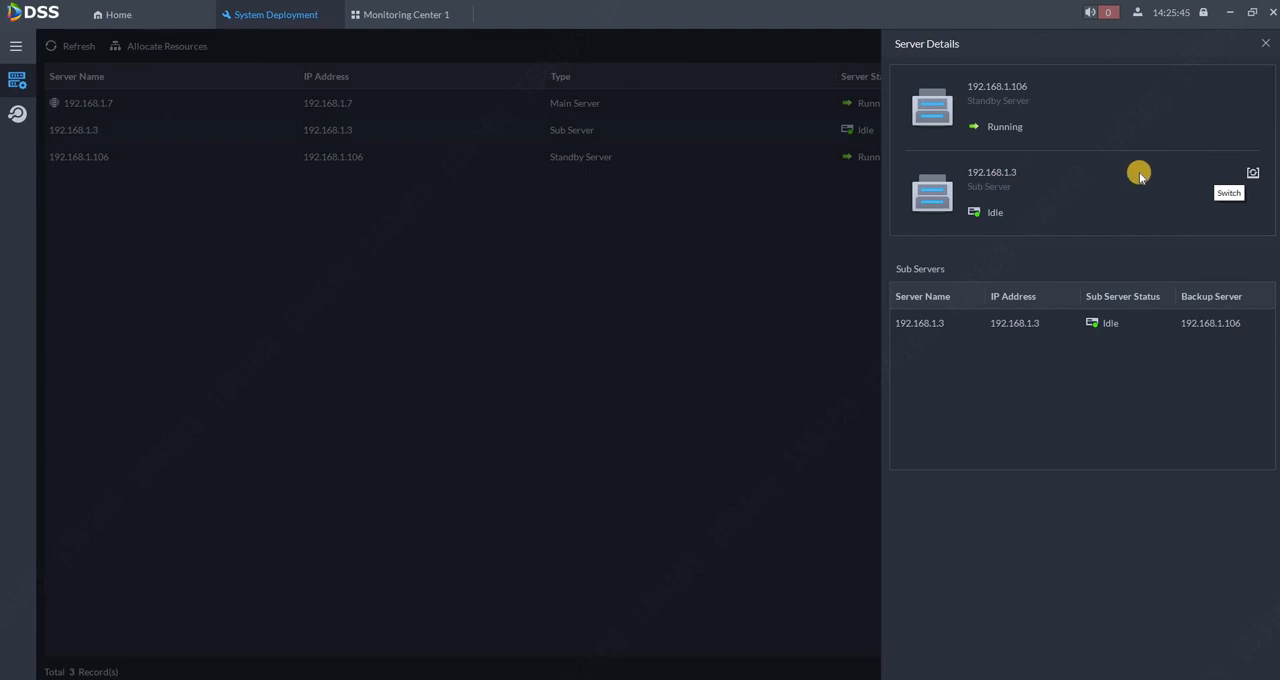
pyautogui.moveTo(1254, 174)
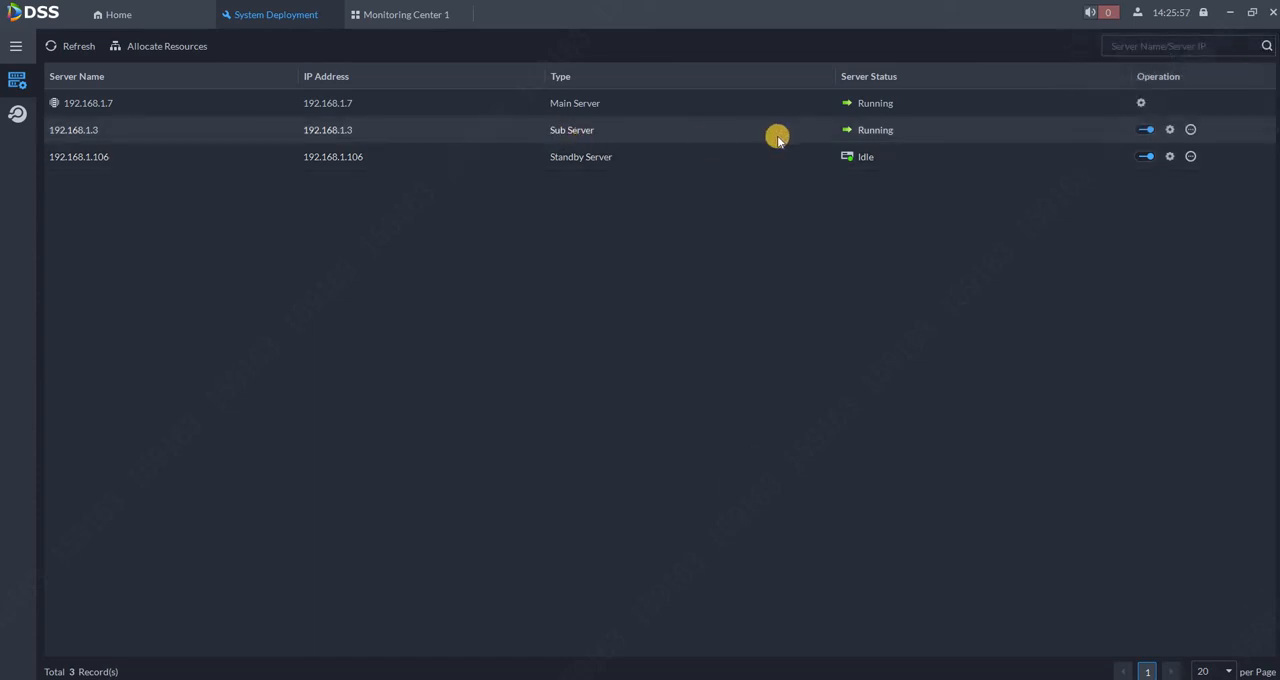
pyautogui.moveTo(876, 132)
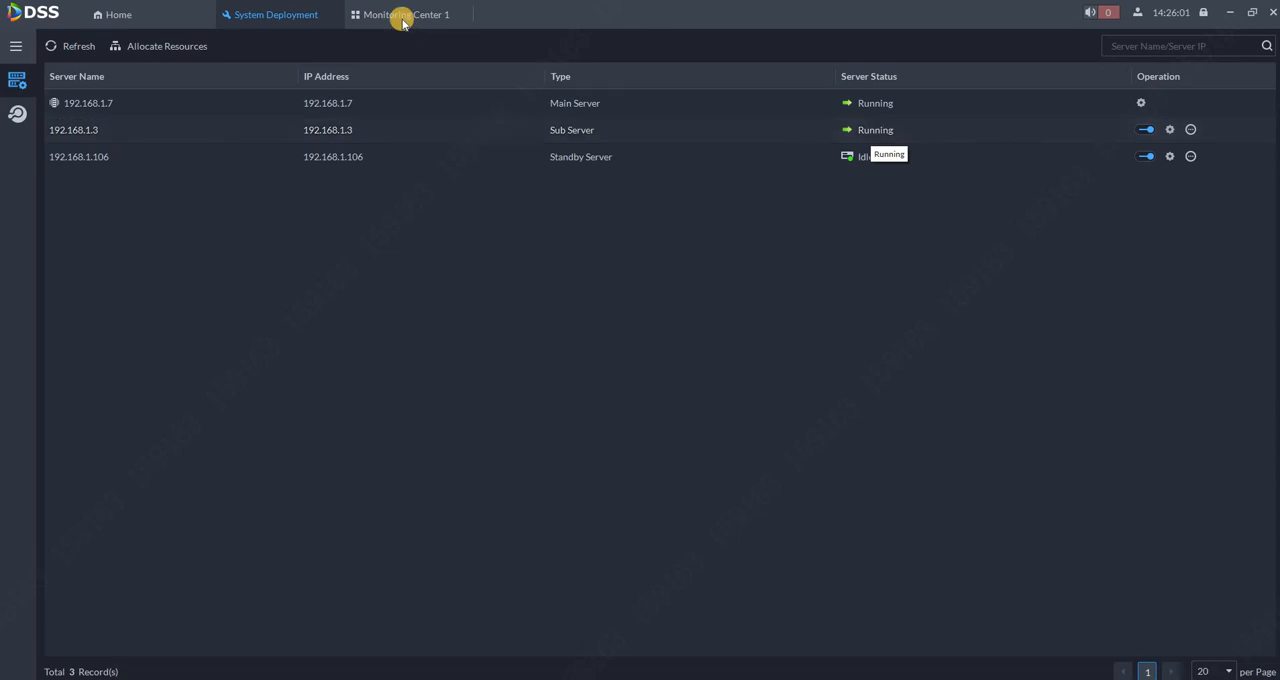
# - Scrub Camera001's playback timeline in Monitoring Center 1 across the switch-back period to the latest footage
pyautogui.click(404, 16)
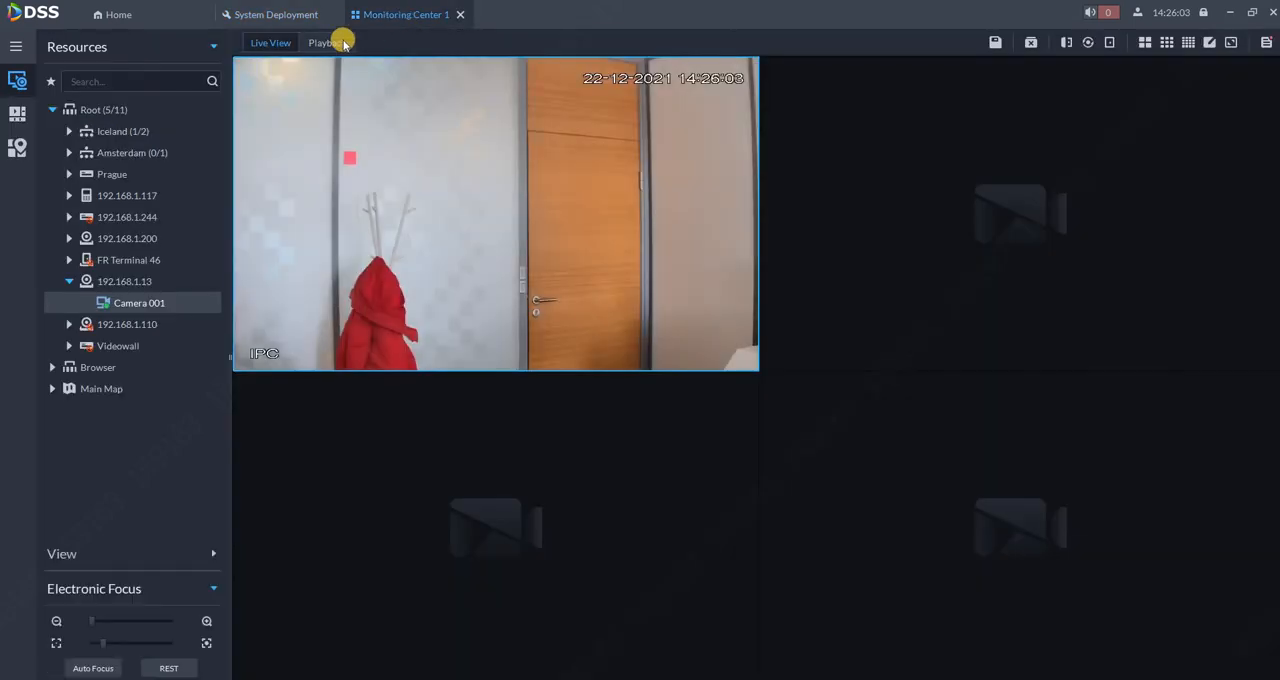
pyautogui.click(326, 42)
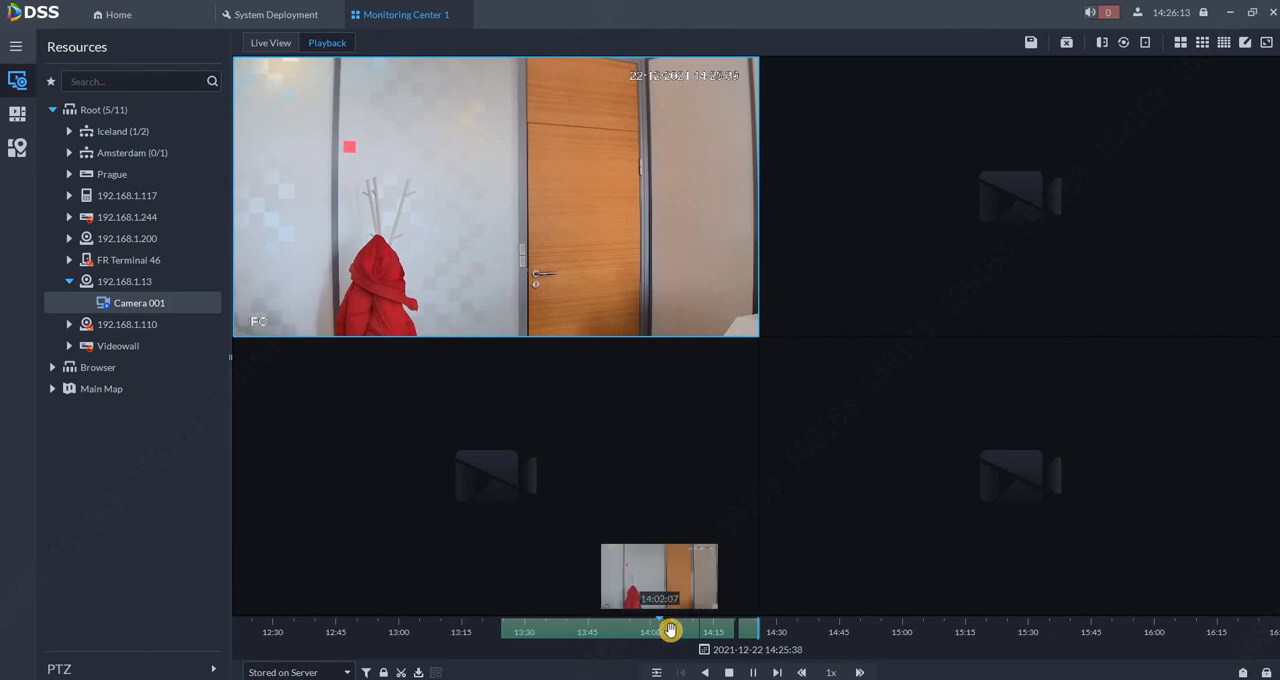
pyautogui.moveTo(668, 630); pyautogui.dragTo(732, 630)
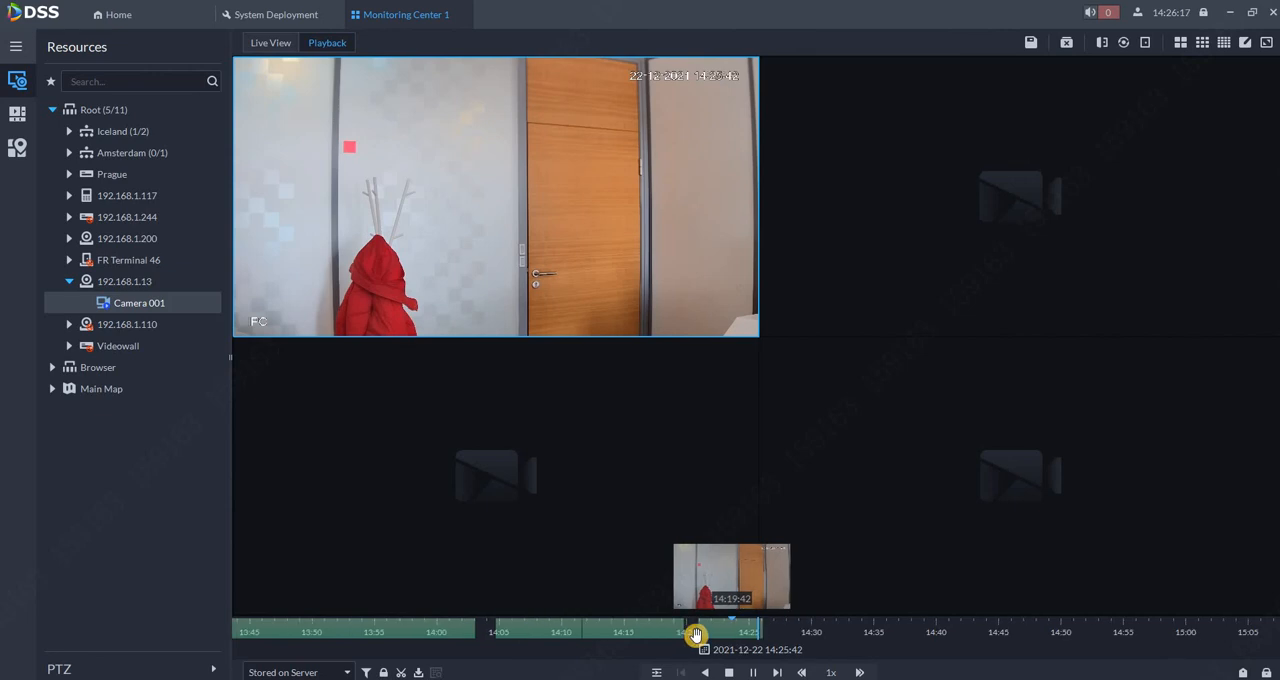
pyautogui.moveTo(696, 632); pyautogui.dragTo(676, 632)
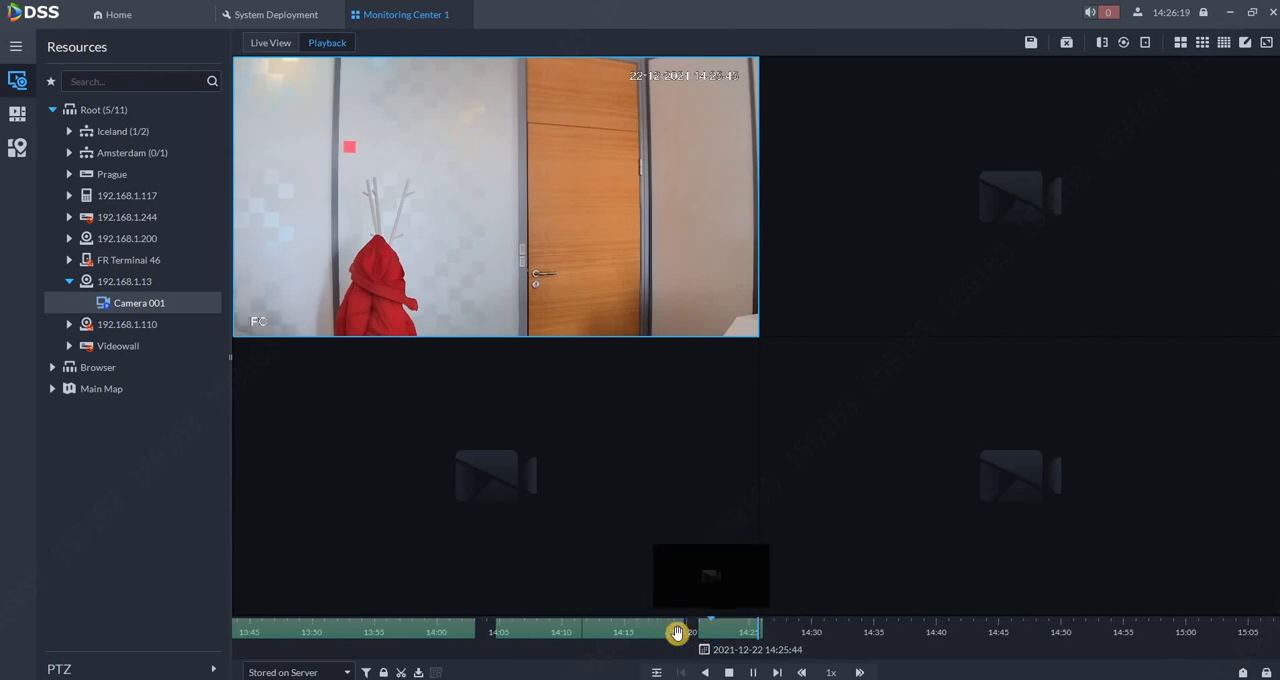
pyautogui.moveTo(678, 632); pyautogui.dragTo(656, 632)
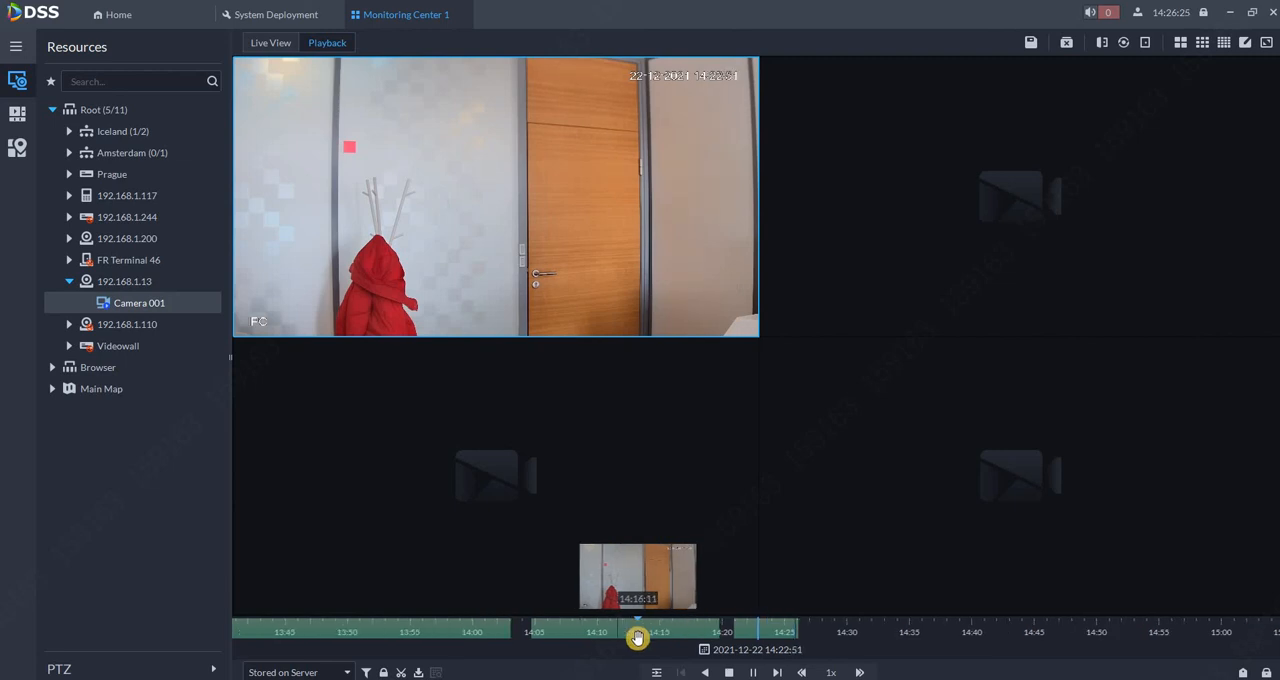
pyautogui.moveTo(636, 632); pyautogui.dragTo(786, 620)
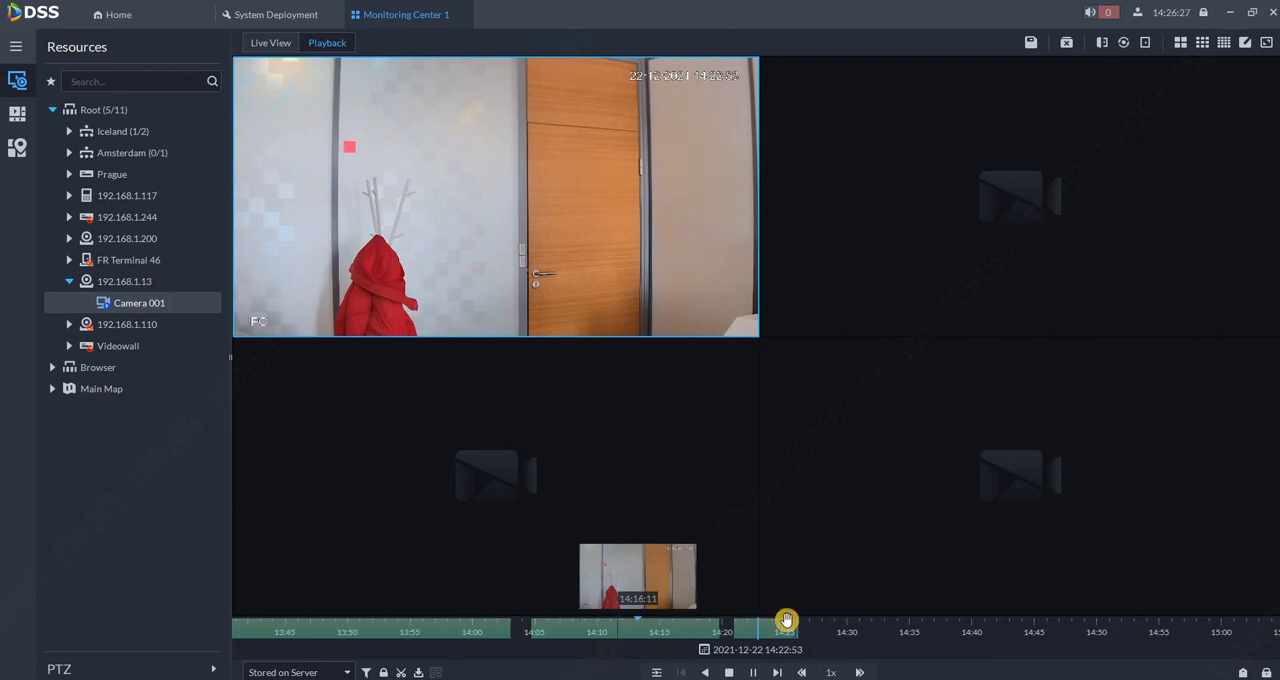
pyautogui.moveTo(784, 620); pyautogui.dragTo(784, 632)
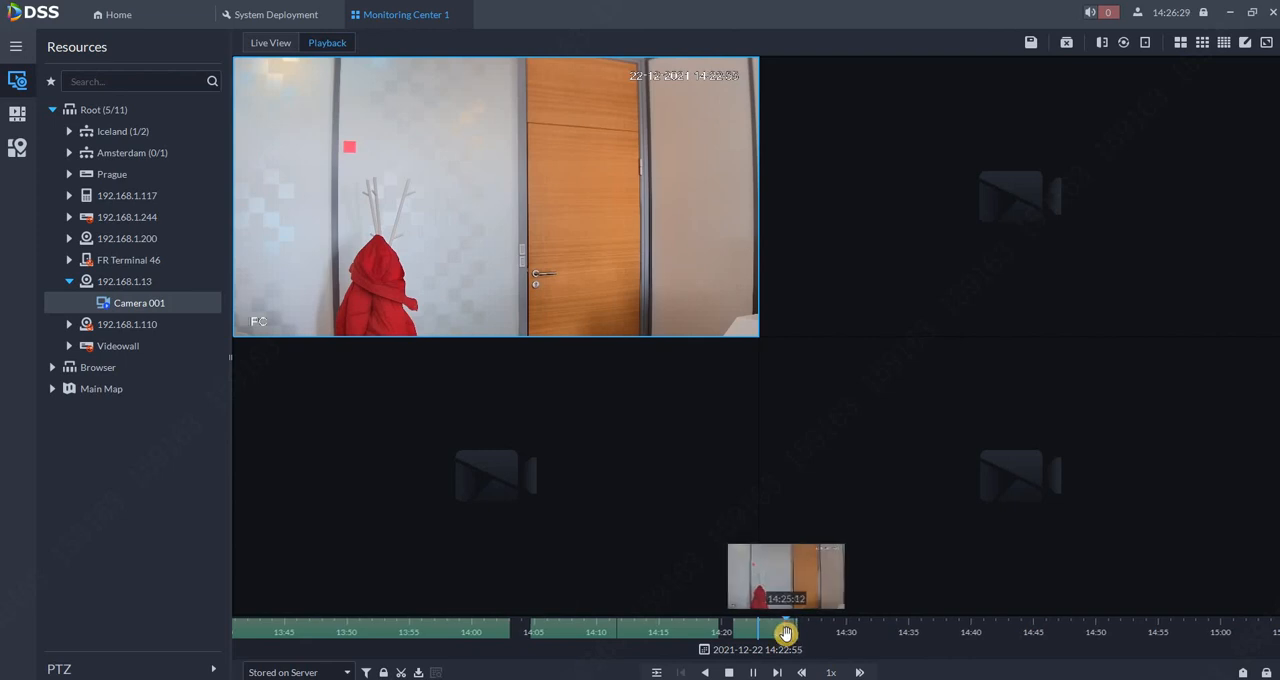
pyautogui.moveTo(784, 632); pyautogui.dragTo(900, 632)
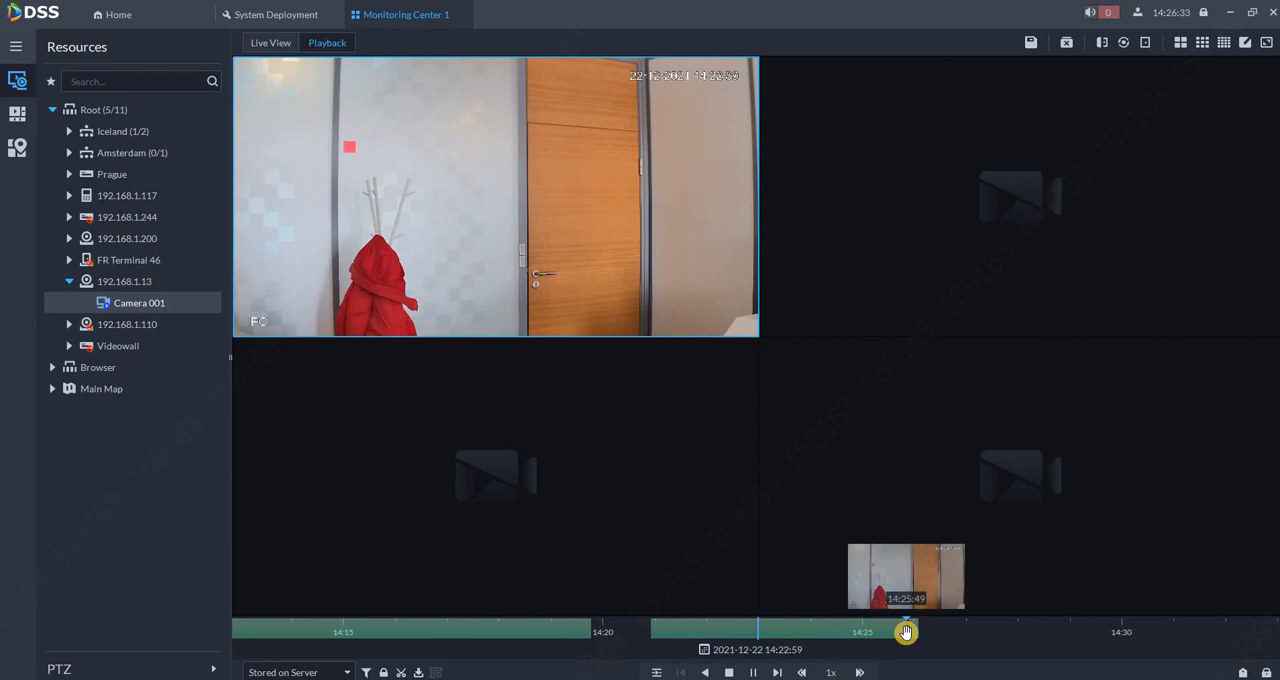
pyautogui.moveTo(904, 632); pyautogui.dragTo(848, 628)
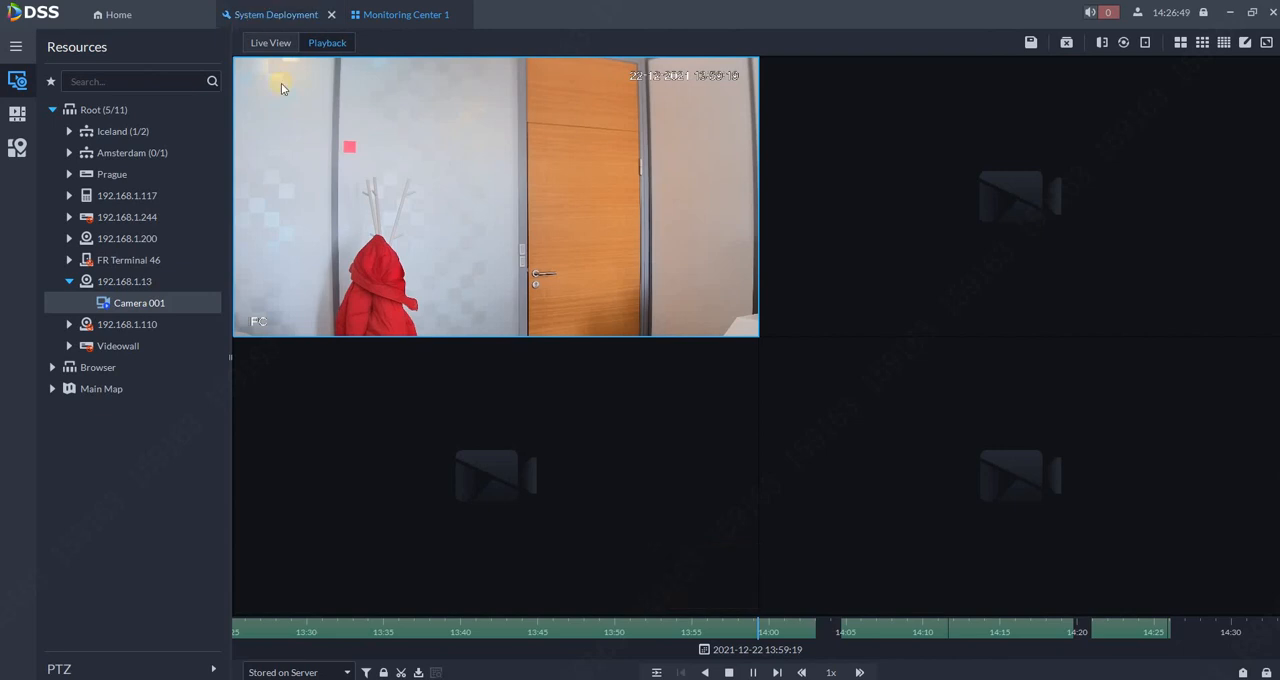
# - Return to System Deployment showing 192.168.1.3 running and 192.168.1.106 idle
pyautogui.click(276, 14)
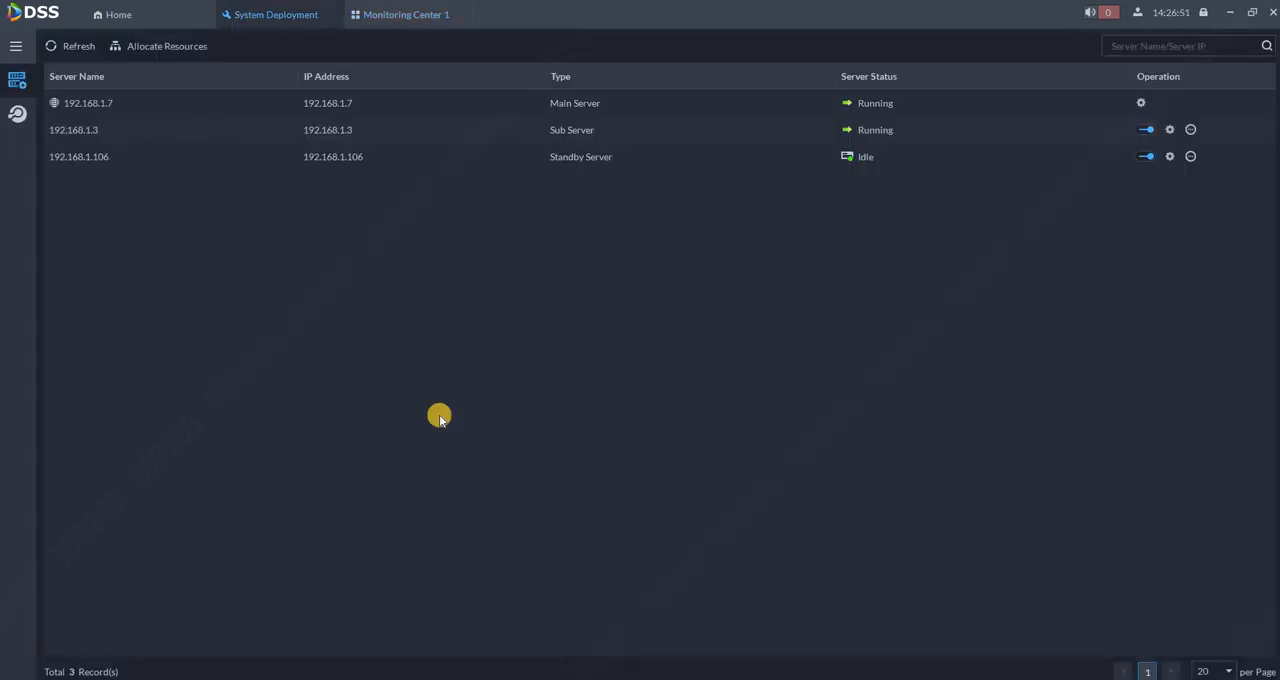